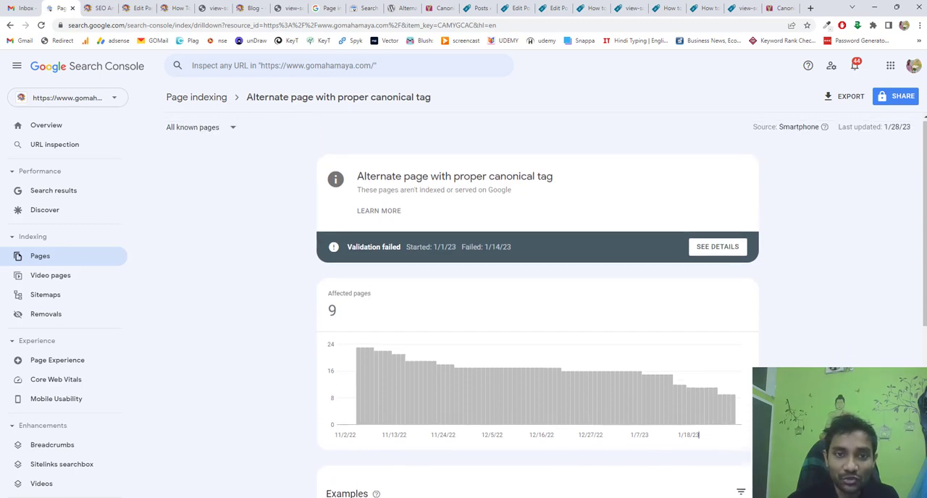
- Highlight the canonical tag issue name and scroll through the affected URLs report
{"action": "double_click", "coordinate": [364, 177]}
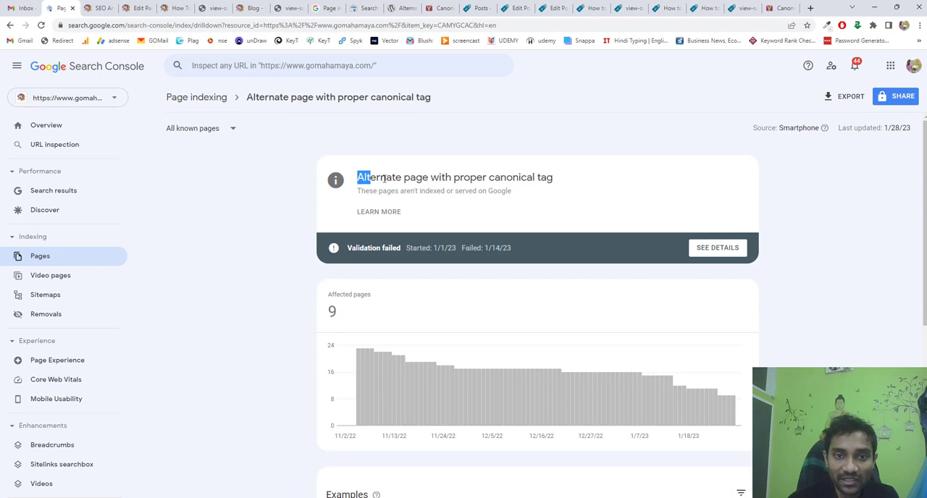
{"action": "scroll", "scroll_direction": "down", "scroll_amount": 3}
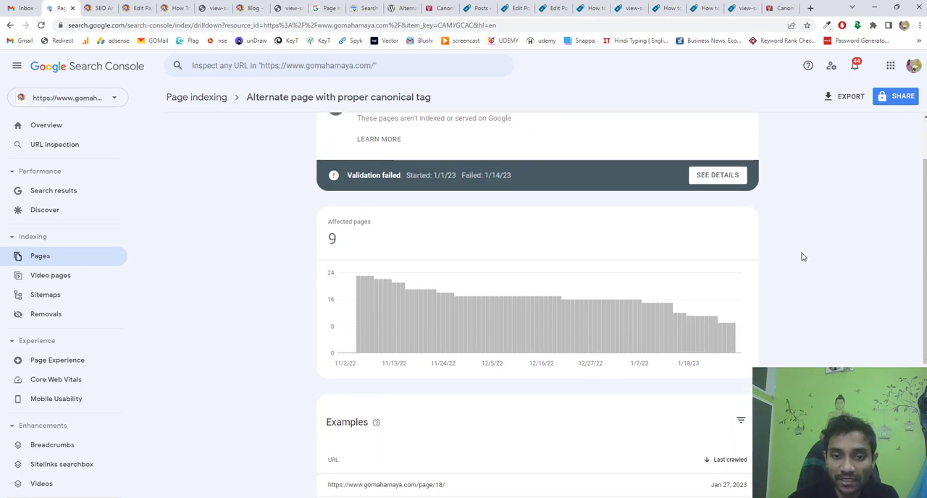
{"action": "scroll", "scroll_direction": "down", "scroll_amount": 3}
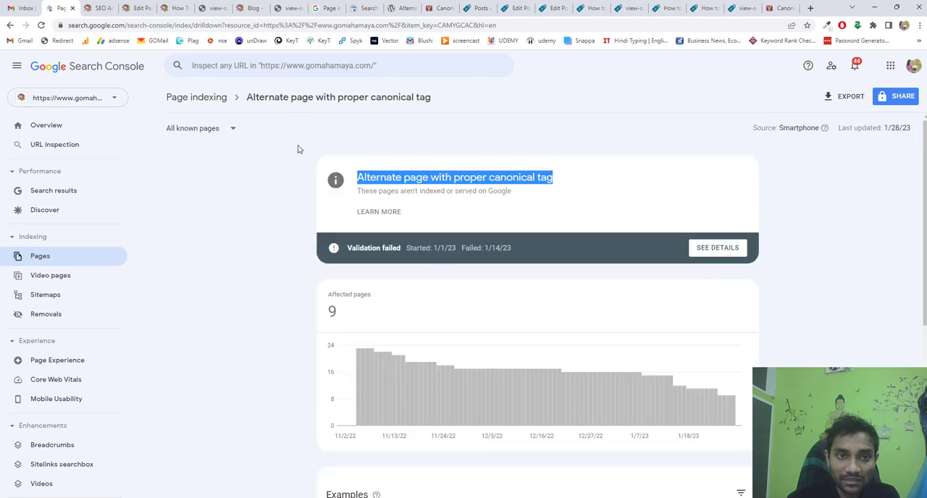
{"action": "mouse_move", "coordinate": [547, 171]}
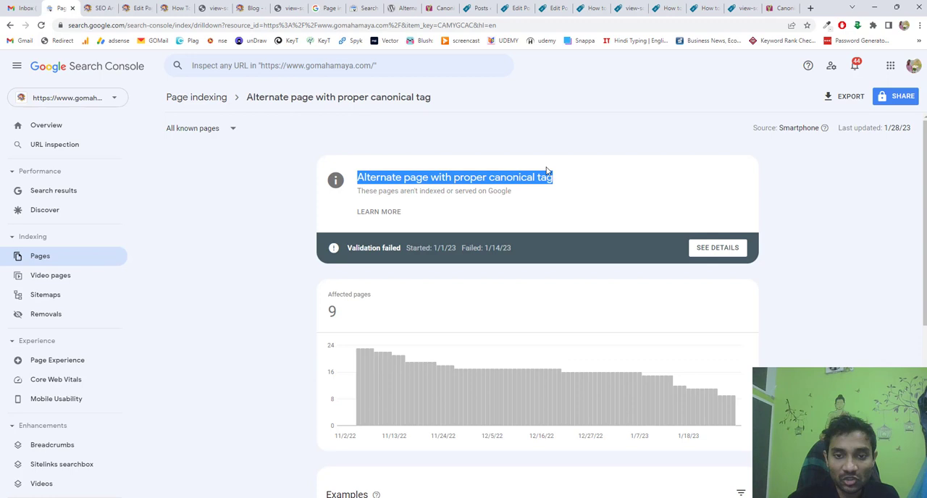
{"action": "scroll", "scroll_direction": "down", "scroll_amount": 3}
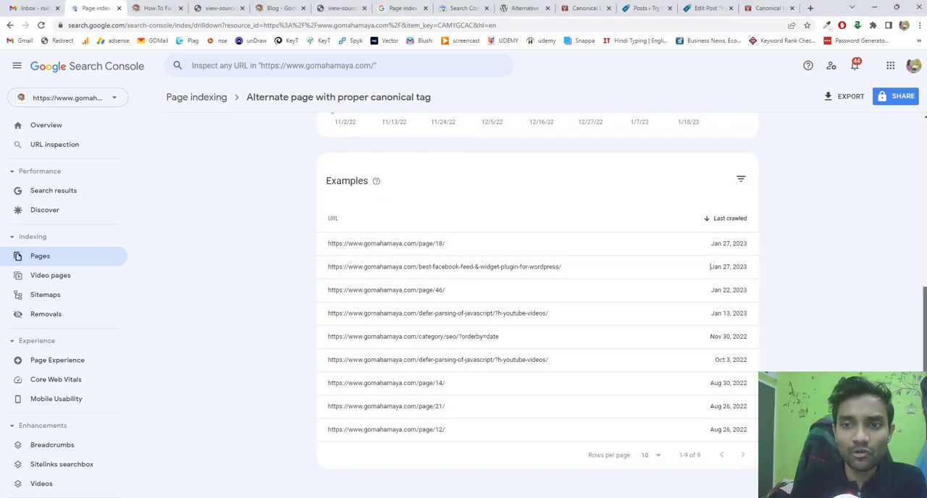
{"action": "scroll", "scroll_direction": "up", "scroll_amount": 3}
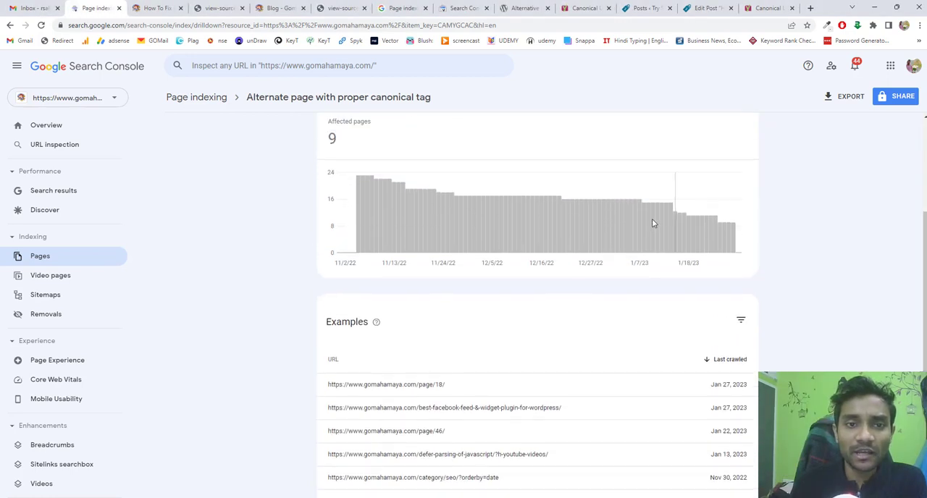
{"action": "mouse_move", "coordinate": [427, 193]}
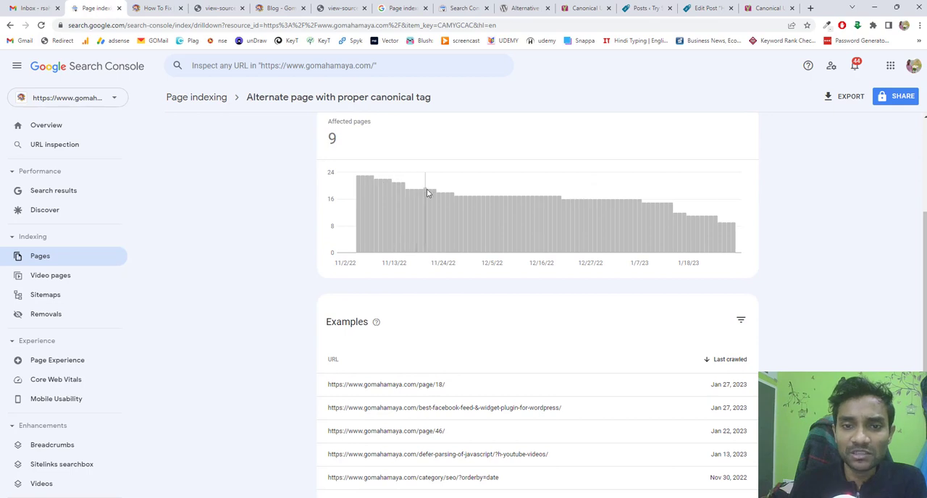
{"action": "mouse_move", "coordinate": [643, 205]}
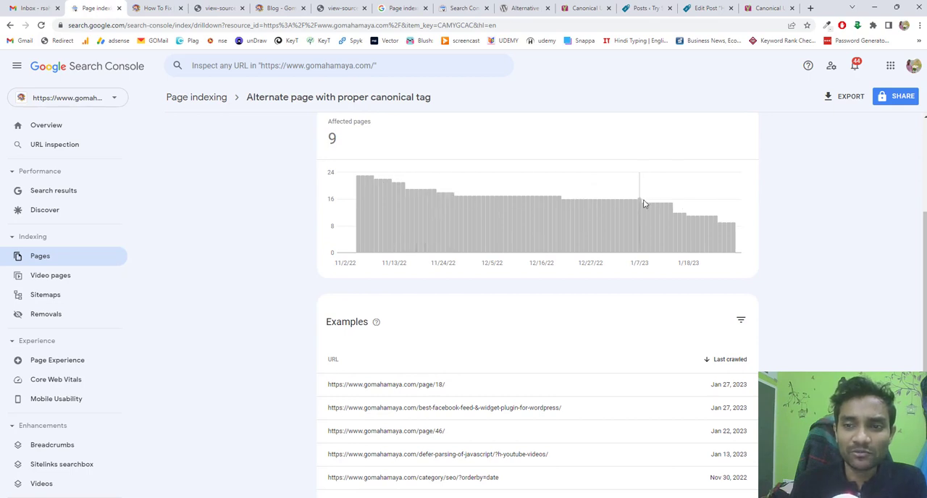
{"action": "mouse_move", "coordinate": [714, 218]}
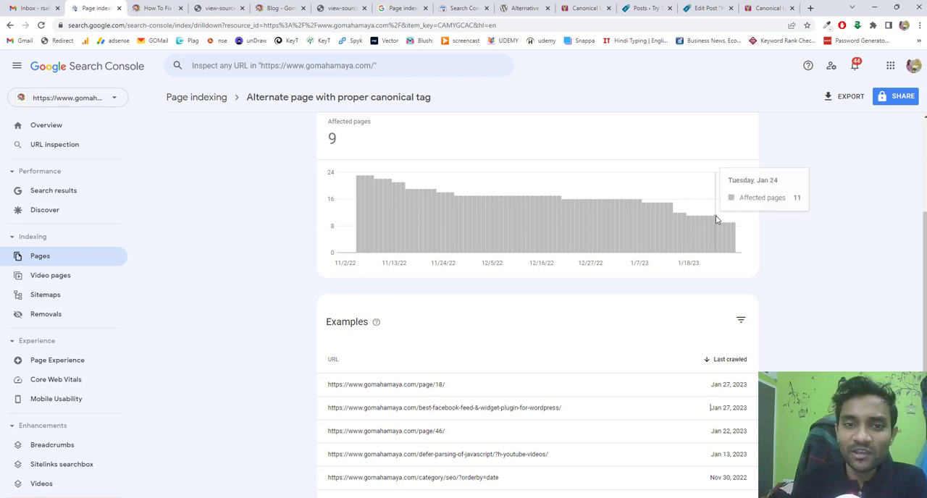
{"action": "mouse_move", "coordinate": [735, 227]}
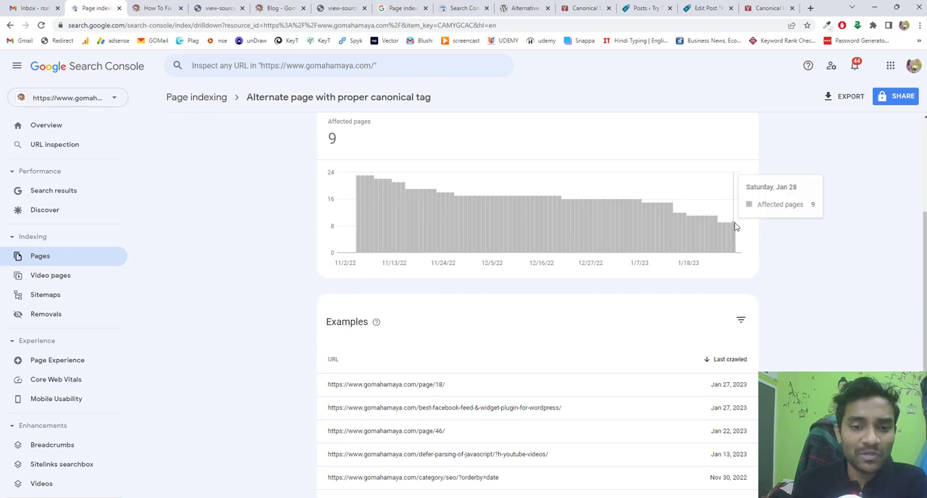
{"action": "scroll", "scroll_direction": "down", "scroll_amount": 3}
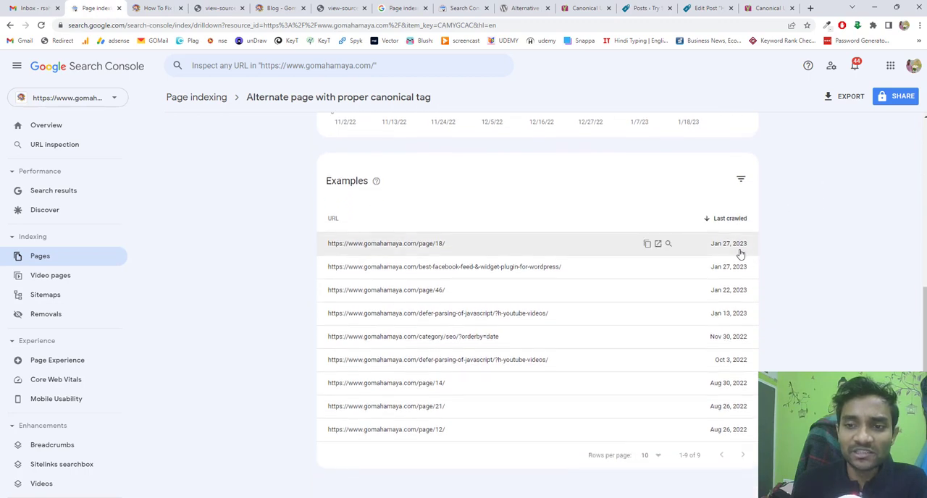
{"action": "mouse_move", "coordinate": [727, 314]}
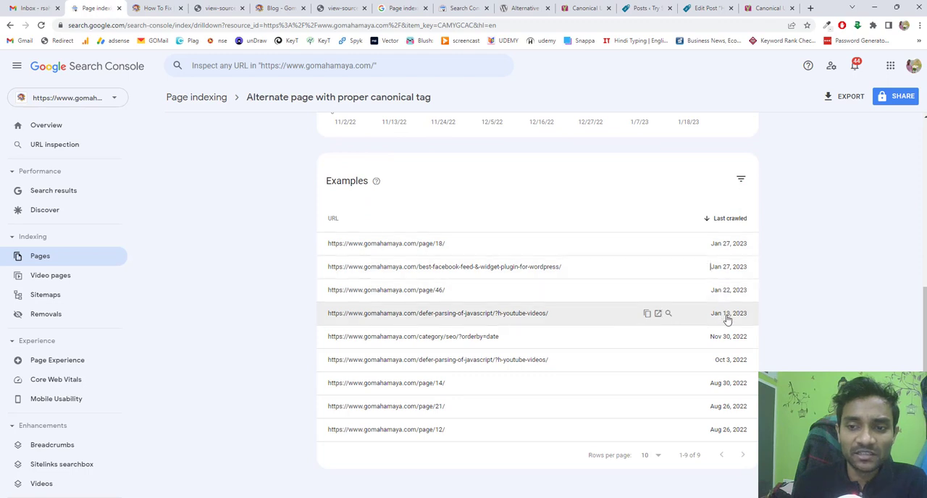
{"action": "mouse_move", "coordinate": [716, 337]}
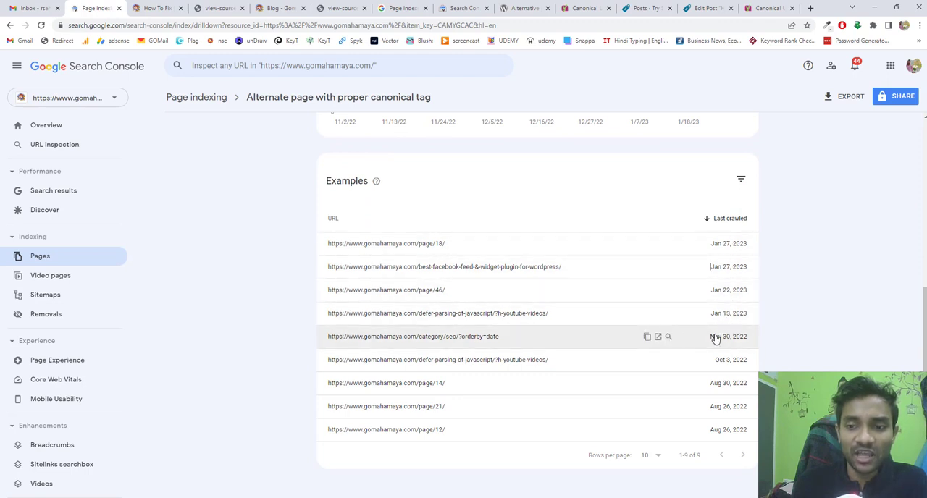
{"action": "mouse_move", "coordinate": [725, 351]}
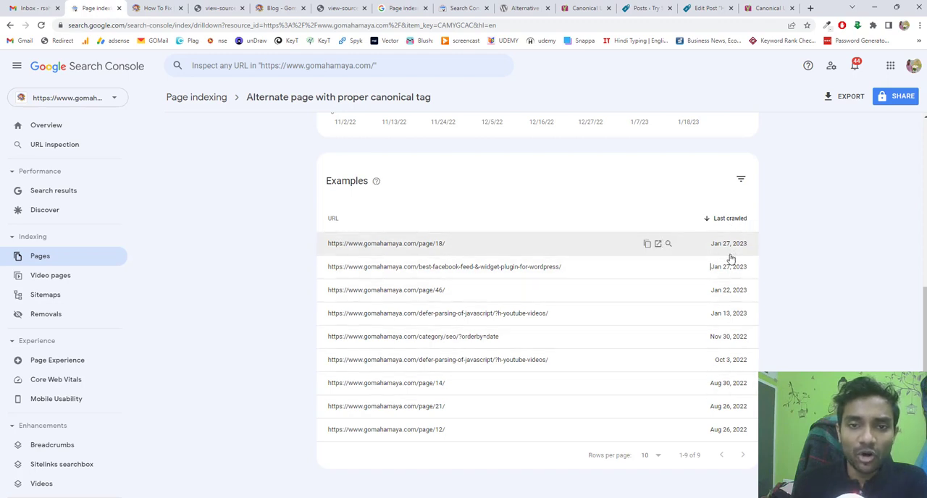
{"action": "scroll", "scroll_direction": "up", "scroll_amount": 3}
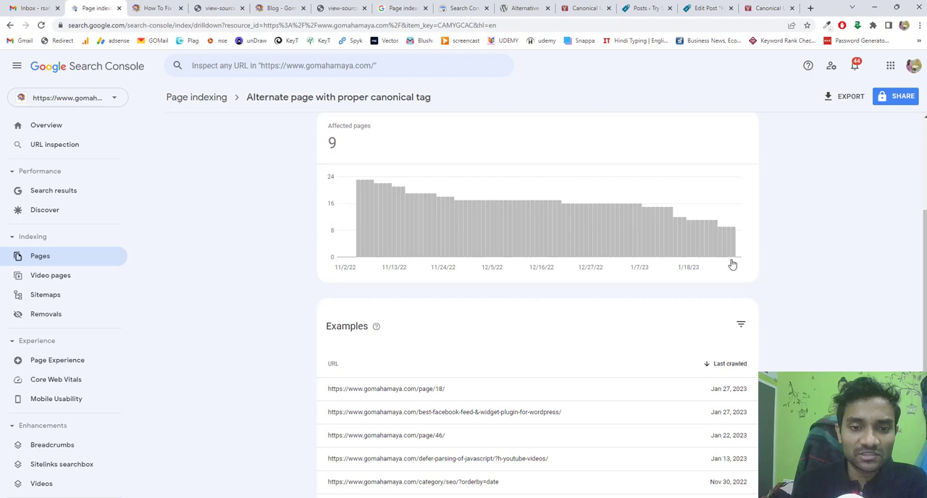
{"action": "scroll", "scroll_direction": "down", "scroll_amount": 3}
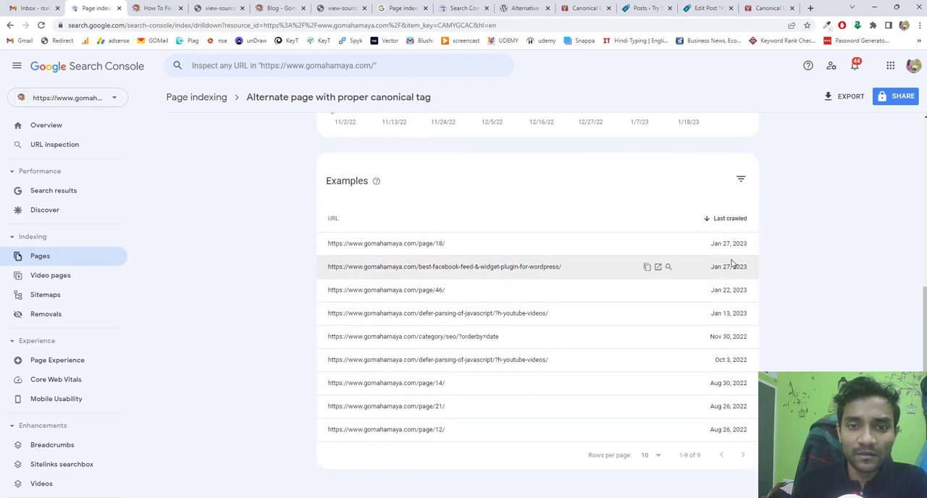
{"action": "scroll", "scroll_direction": "up", "scroll_amount": 3}
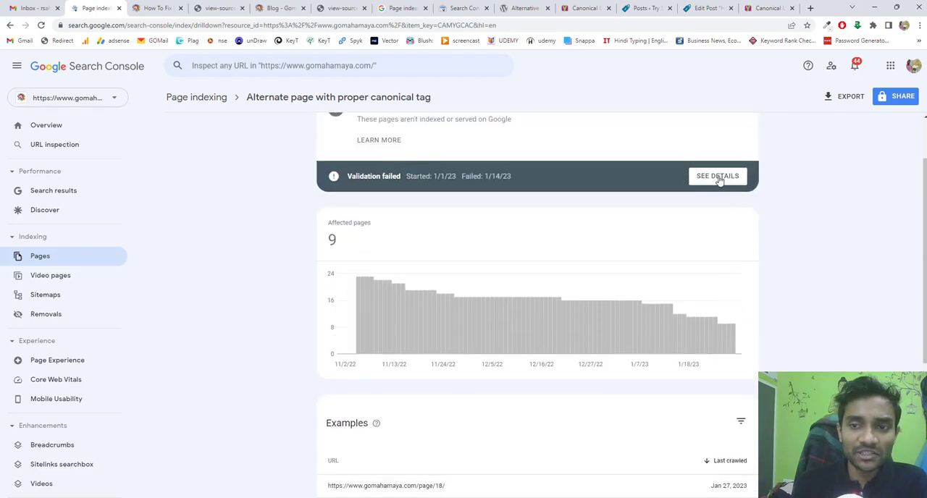
- Check the issue's validation details and 4 failed pages, then return to the canonical report
{"action": "left_click", "coordinate": [717, 176]}
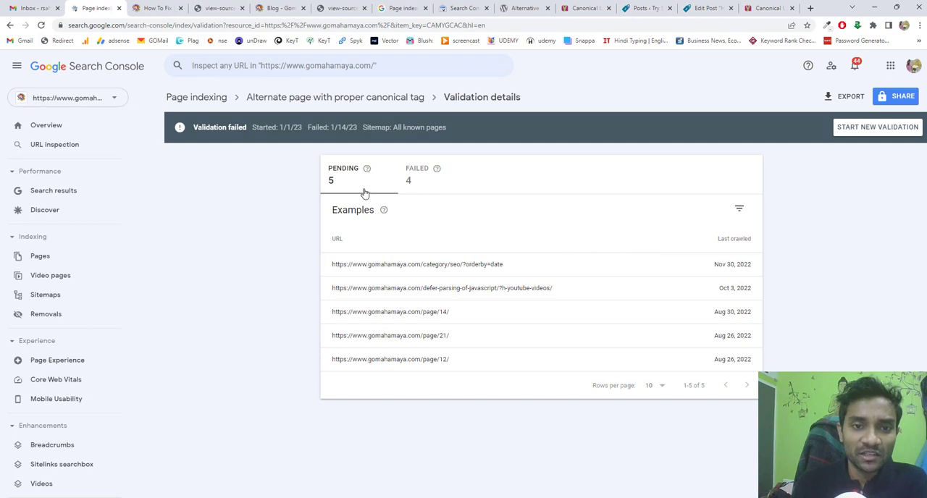
{"action": "mouse_move", "coordinate": [408, 190]}
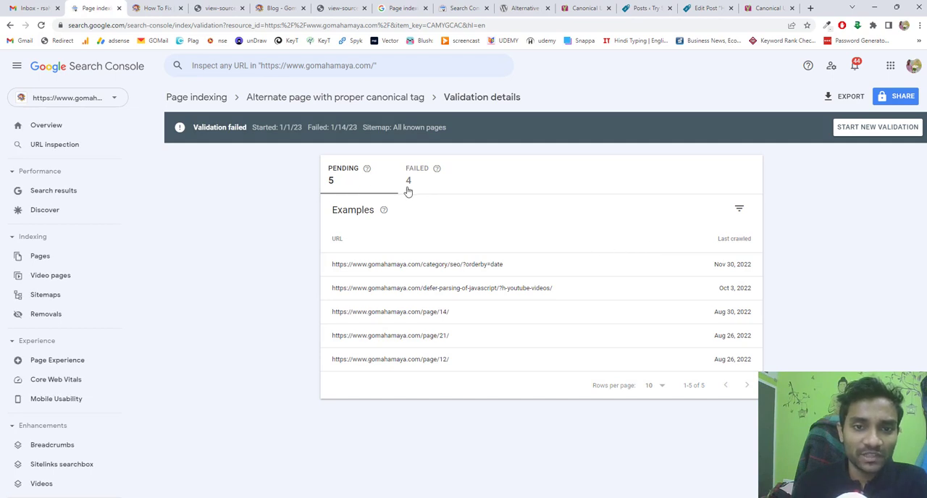
{"action": "left_click", "coordinate": [417, 174]}
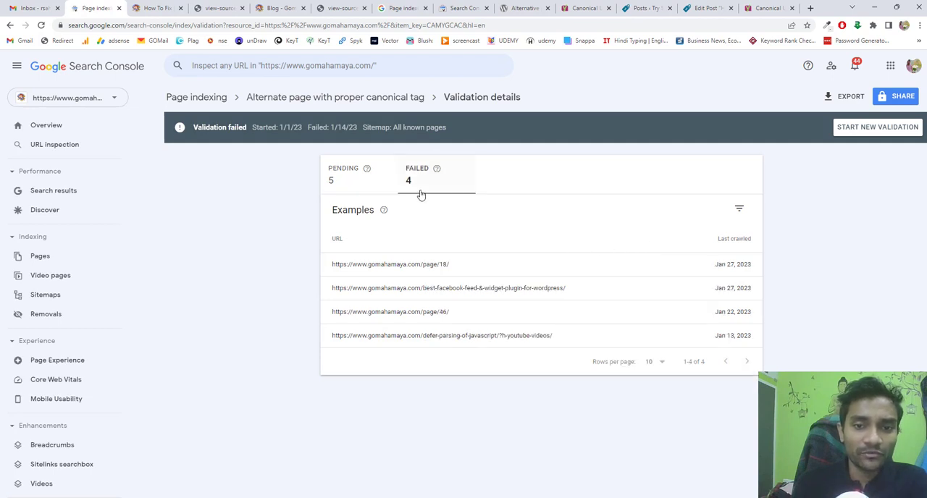
{"action": "mouse_move", "coordinate": [485, 260]}
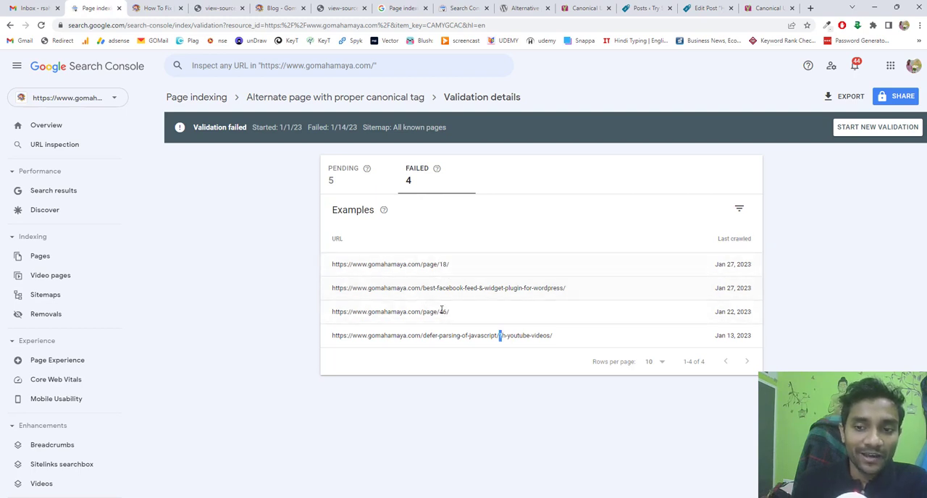
{"action": "left_click", "coordinate": [337, 238]}
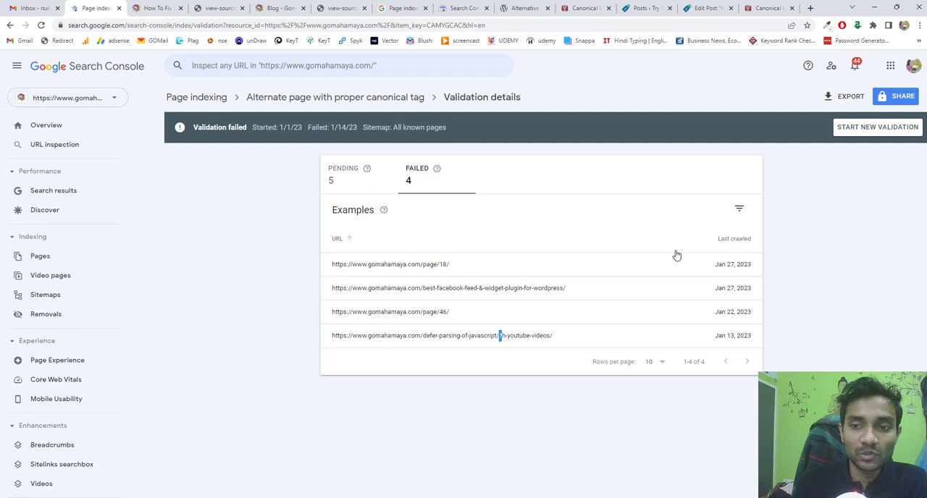
{"action": "mouse_move", "coordinate": [674, 299]}
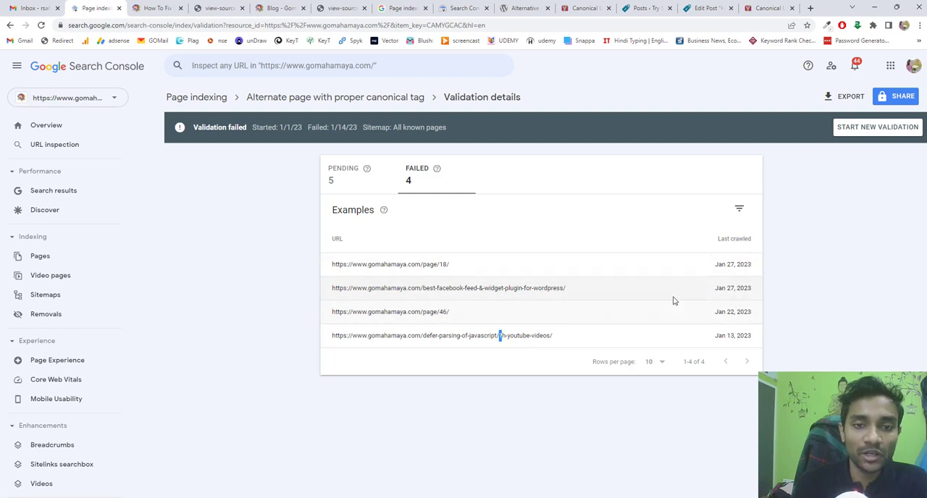
{"action": "left_click", "coordinate": [343, 174]}
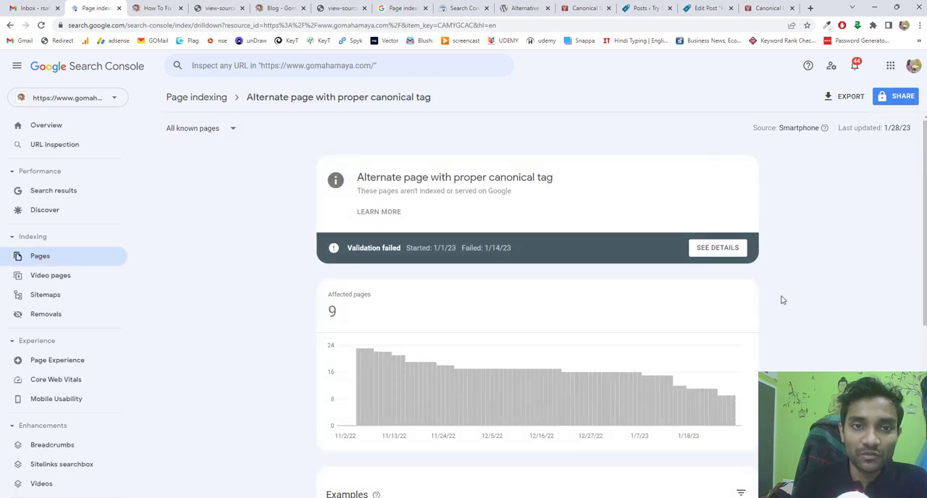
{"action": "scroll", "scroll_direction": "down", "scroll_amount": 3}
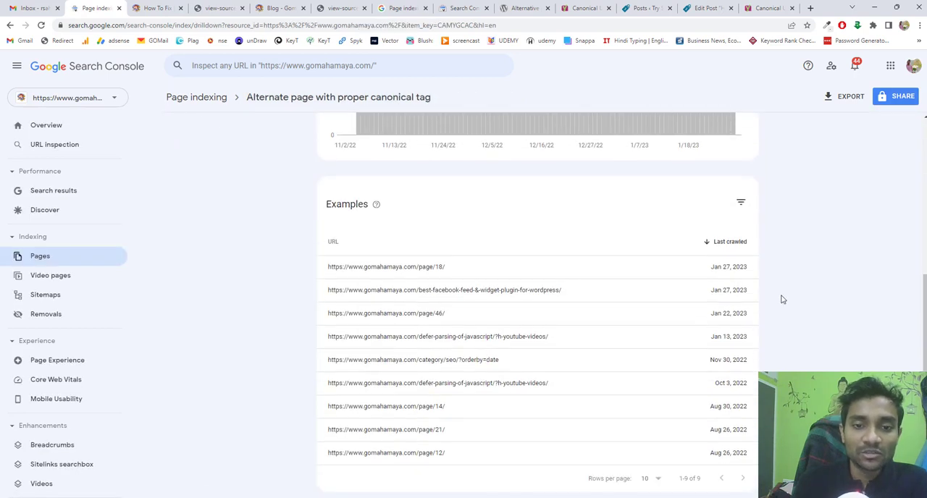
{"action": "mouse_move", "coordinate": [658, 267]}
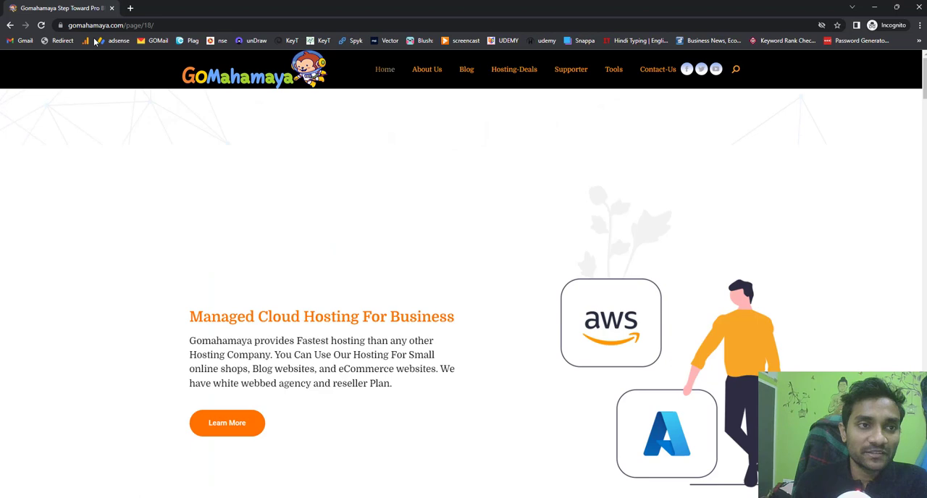
- Load the gomahamaya.com home page in a second tab and scroll through its content
{"action": "left_click", "coordinate": [109, 25]}
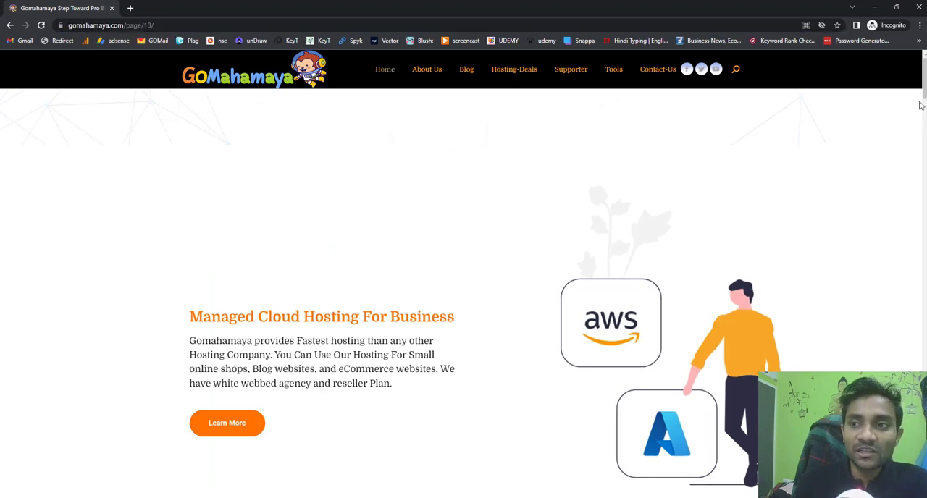
{"action": "scroll", "scroll_direction": "down", "scroll_amount": 3}
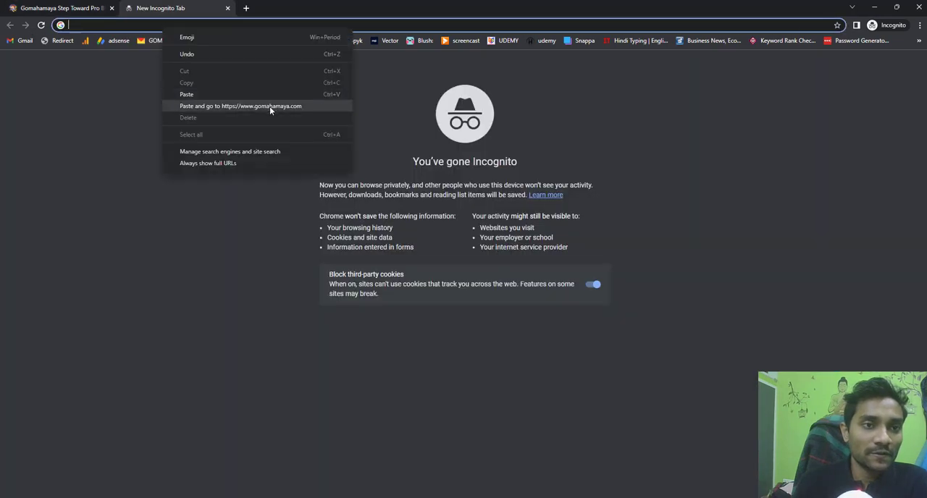
{"action": "left_click", "coordinate": [240, 106]}
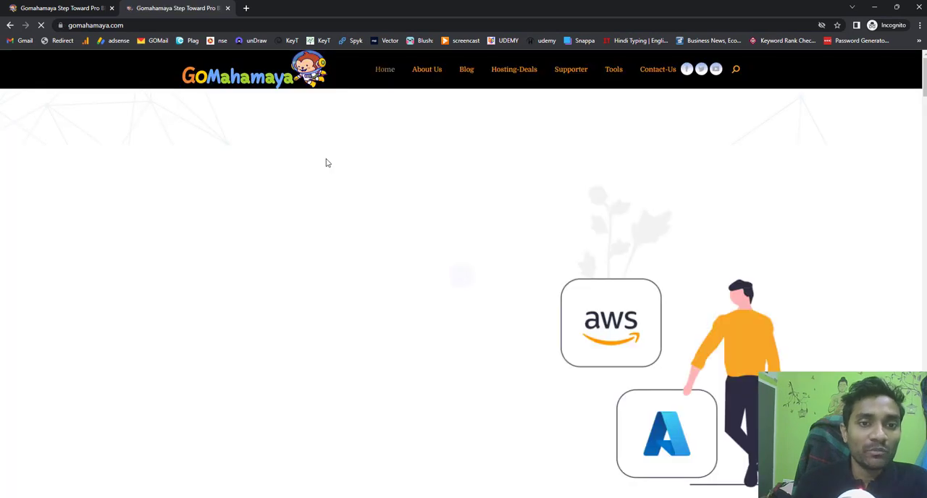
{"action": "scroll", "scroll_direction": "down", "scroll_amount": 3}
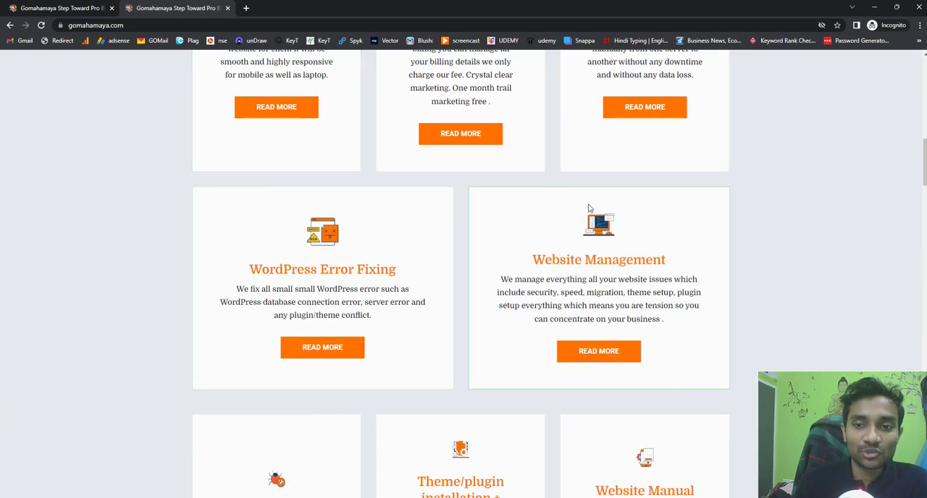
{"action": "scroll", "scroll_direction": "down", "scroll_amount": 3}
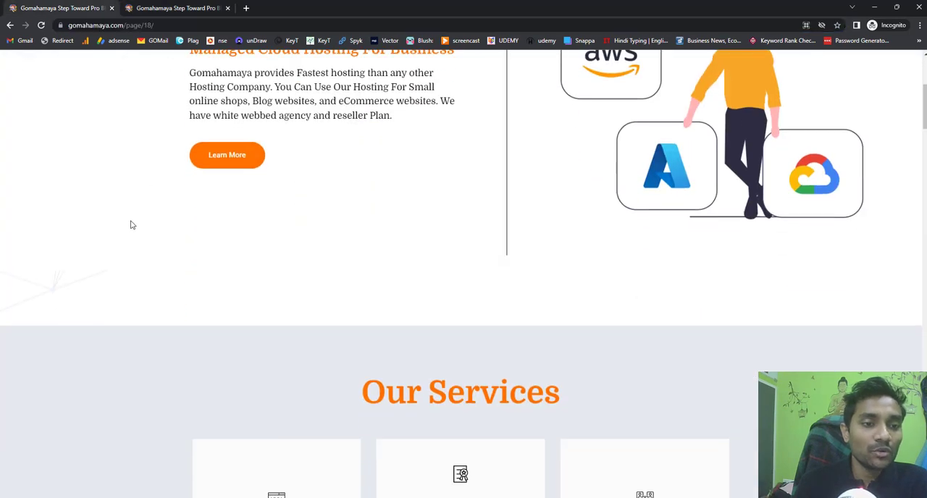
{"action": "mouse_move", "coordinate": [141, 227]}
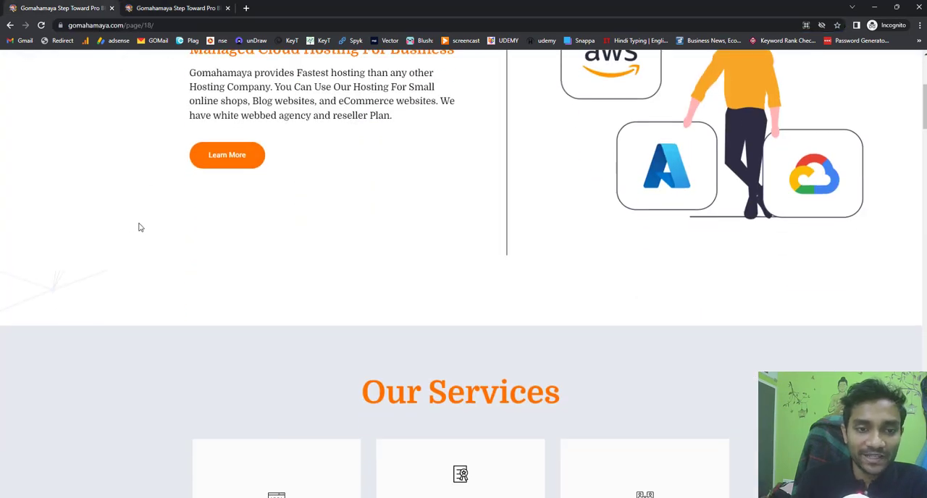
{"action": "right_click", "coordinate": [140, 227]}
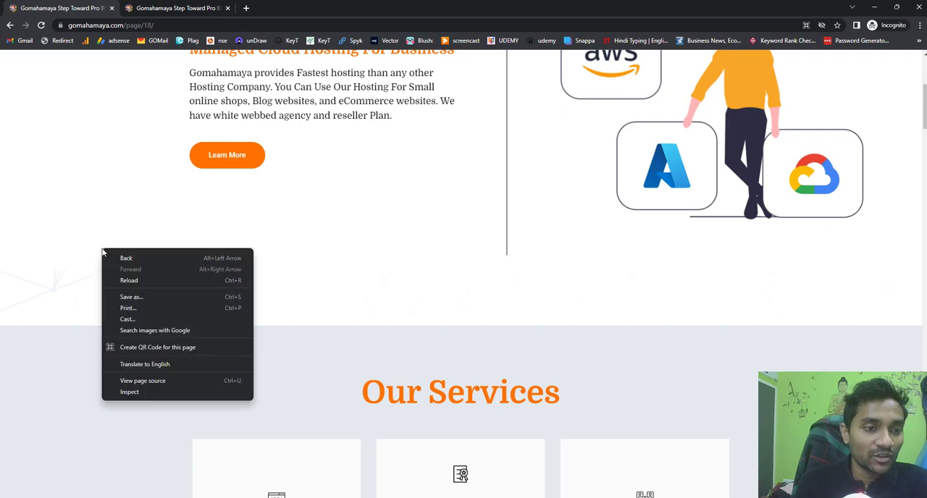
{"action": "mouse_move", "coordinate": [148, 384]}
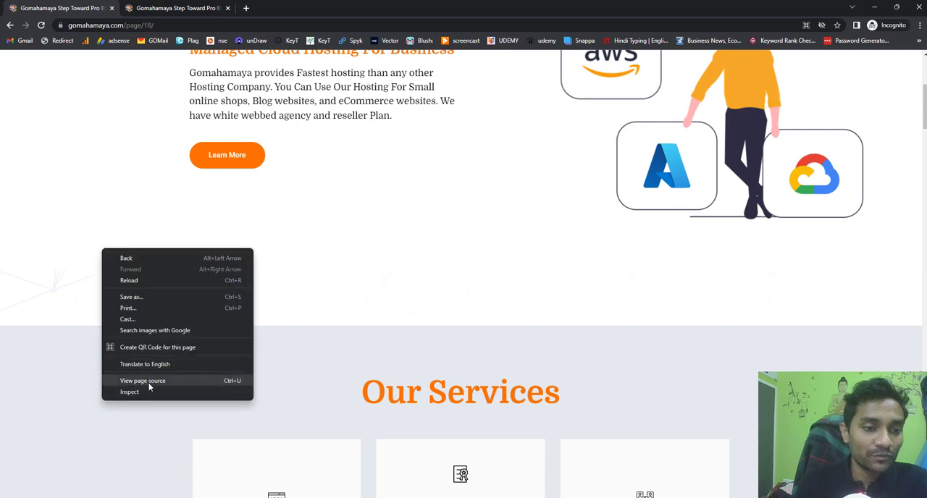
- View page 18's source and search rel=ca to find its canonical pointing to the homepage
{"action": "left_click", "coordinate": [142, 380]}
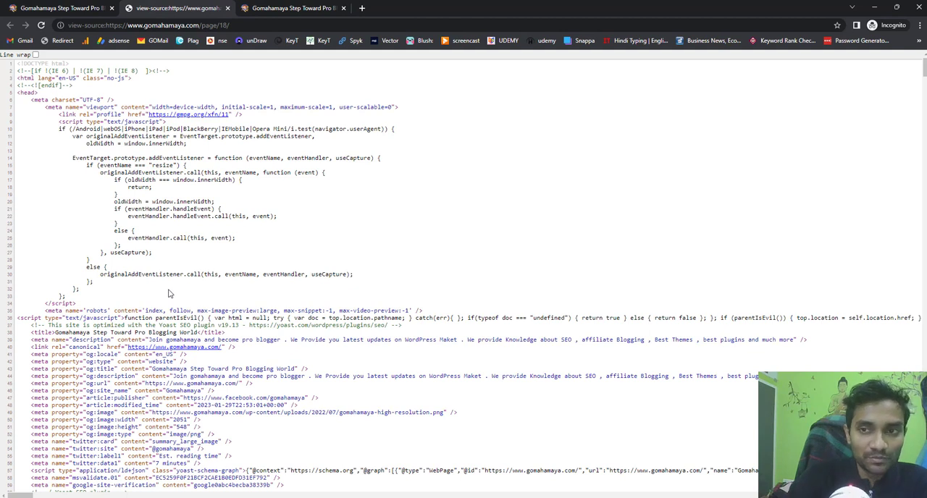
{"action": "key", "text": "ctrl+f"}
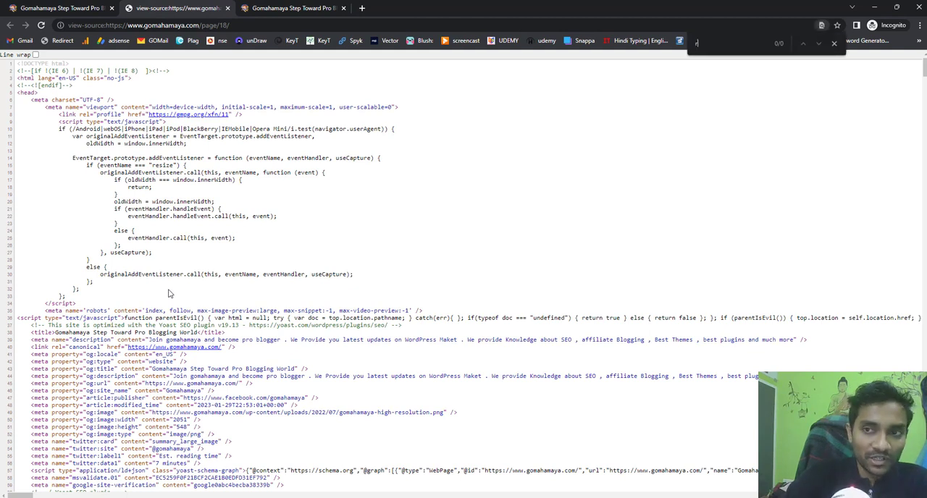
{"action": "type", "text": "rel=\""}
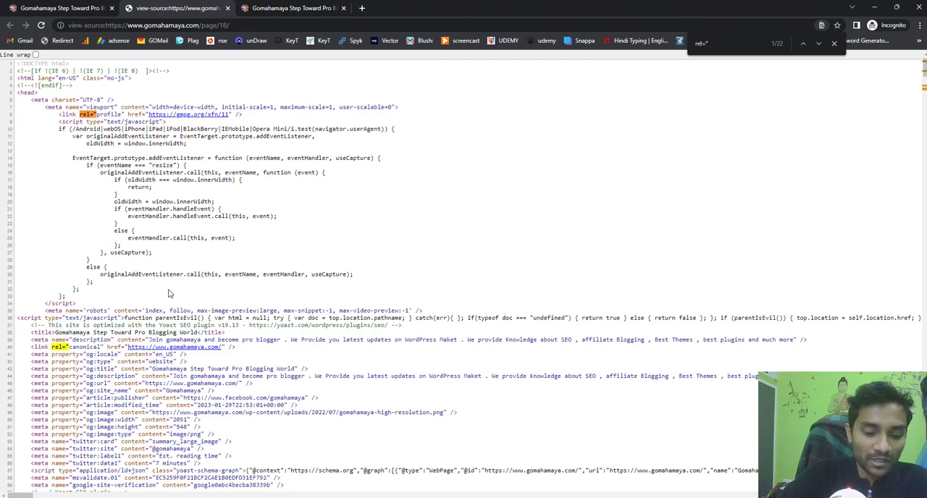
{"action": "type", "text": "ca"}
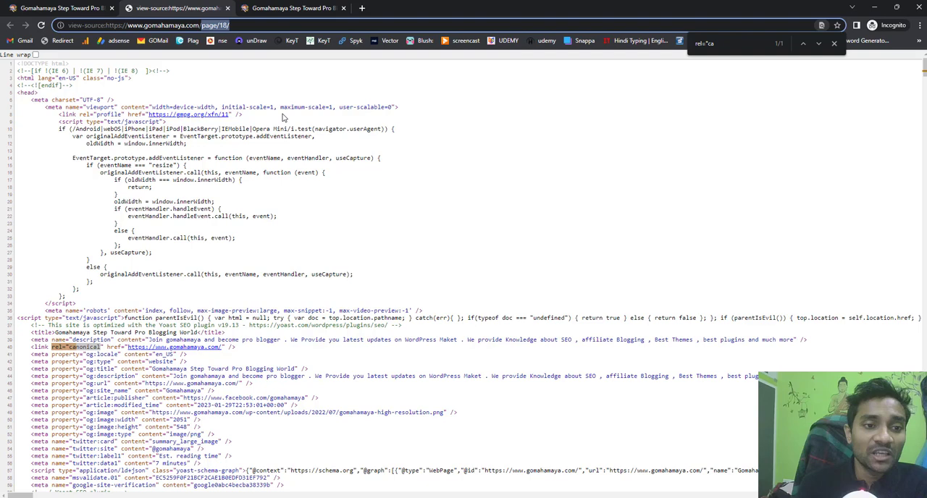
{"action": "mouse_move", "coordinate": [284, 72]}
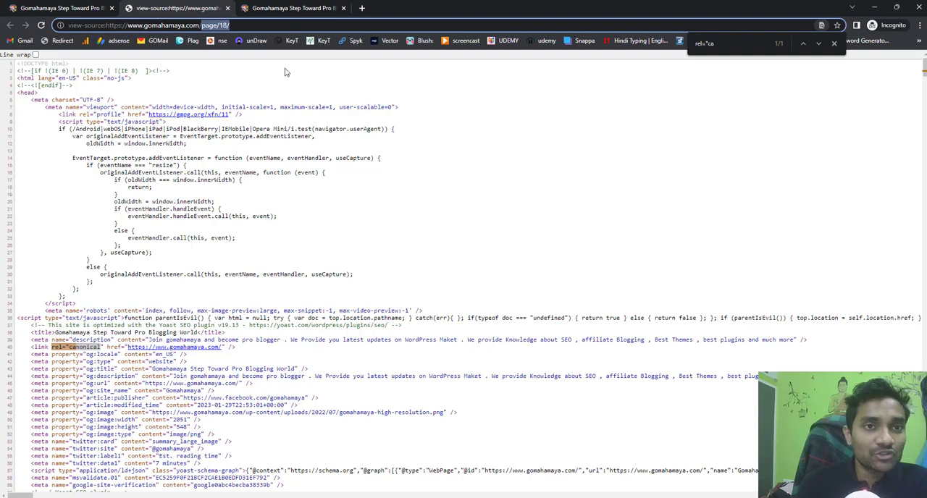
{"action": "left_click", "coordinate": [290, 8]}
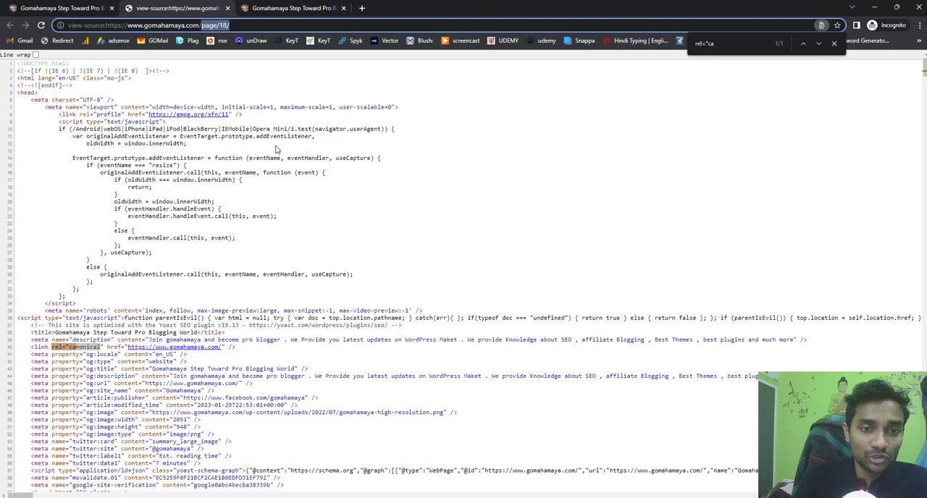
{"action": "mouse_move", "coordinate": [222, 91]}
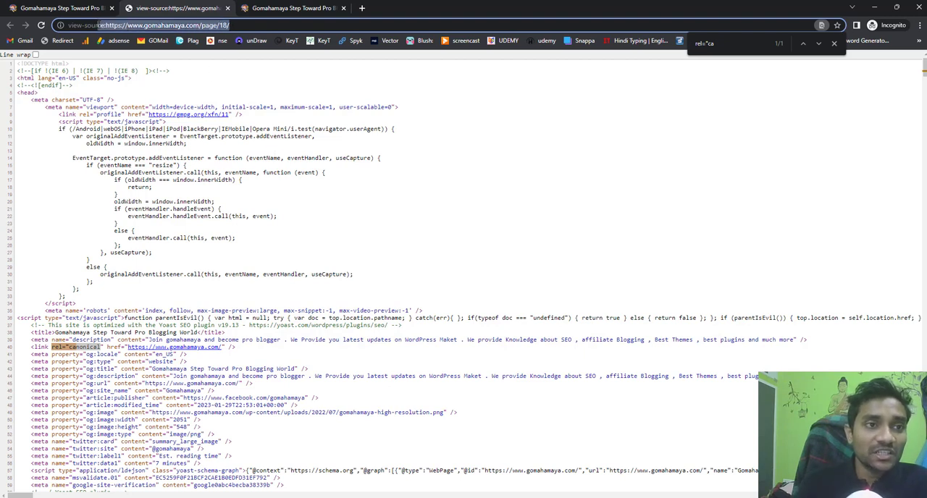
{"action": "left_click", "coordinate": [289, 8]}
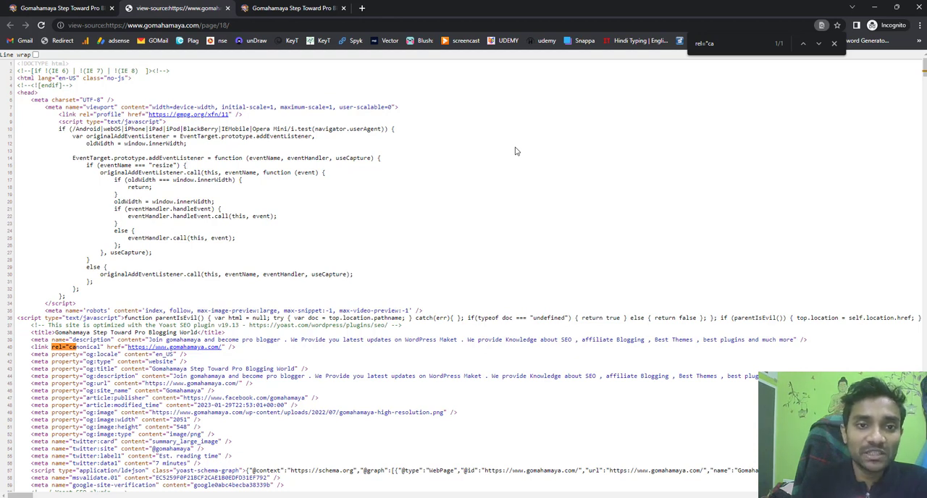
{"action": "mouse_move", "coordinate": [883, 9]}
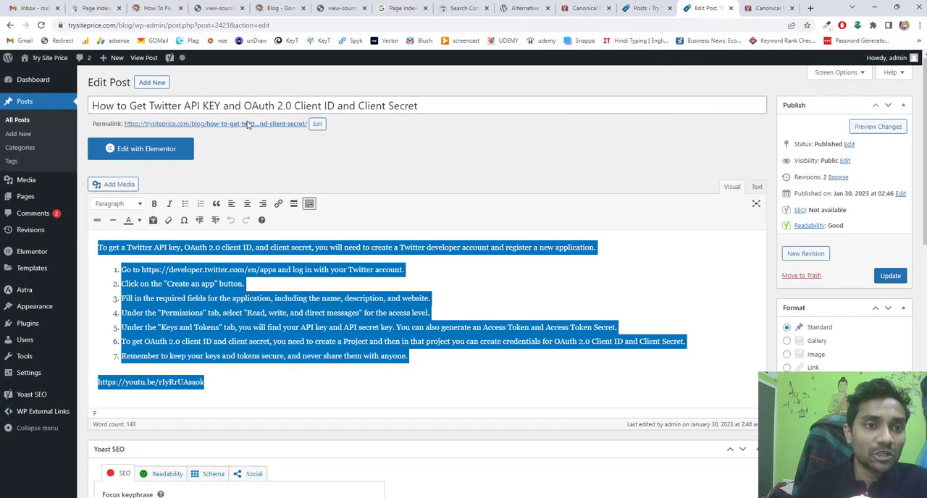
{"action": "mouse_move", "coordinate": [321, 94]}
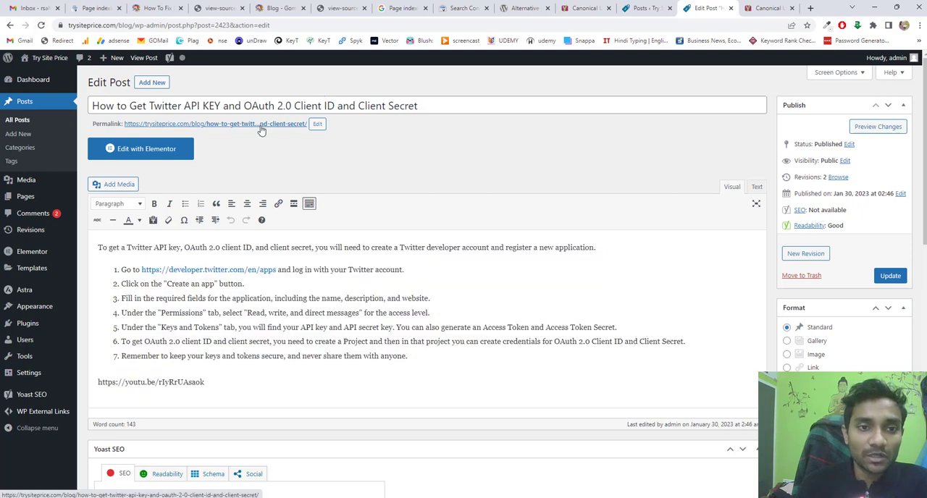
- Open the Twitter API KEY post's permalink in a new tab and view its page source
{"action": "right_click", "coordinate": [214, 123]}
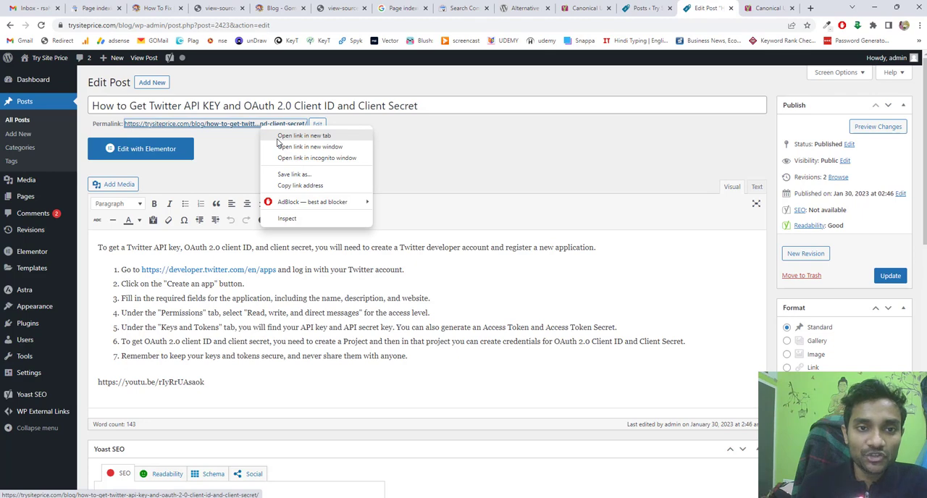
{"action": "left_click", "coordinate": [303, 136]}
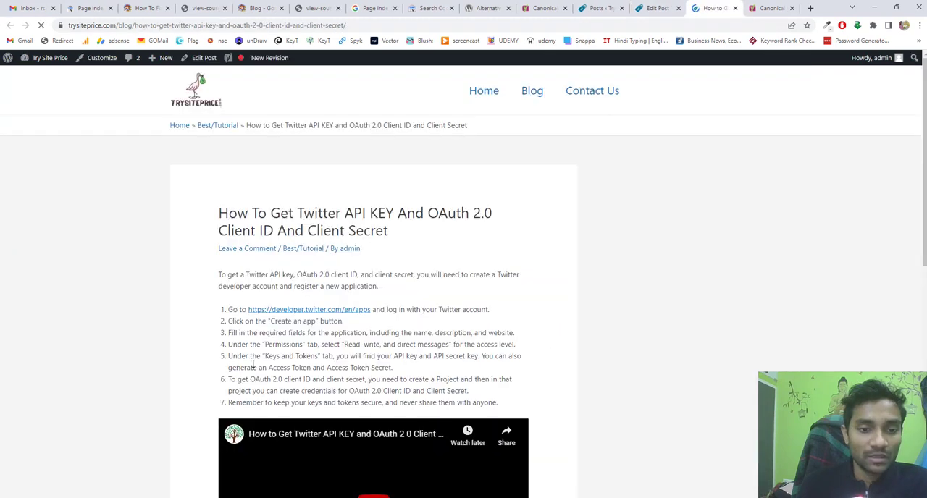
{"action": "right_click", "coordinate": [250, 346]}
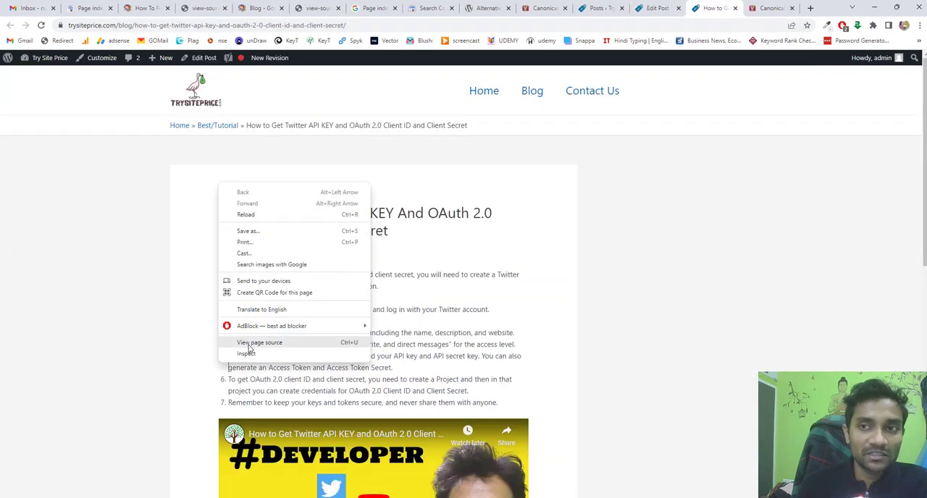
{"action": "left_click", "coordinate": [259, 342]}
{"action": "type", "text": "rel=\"c"}
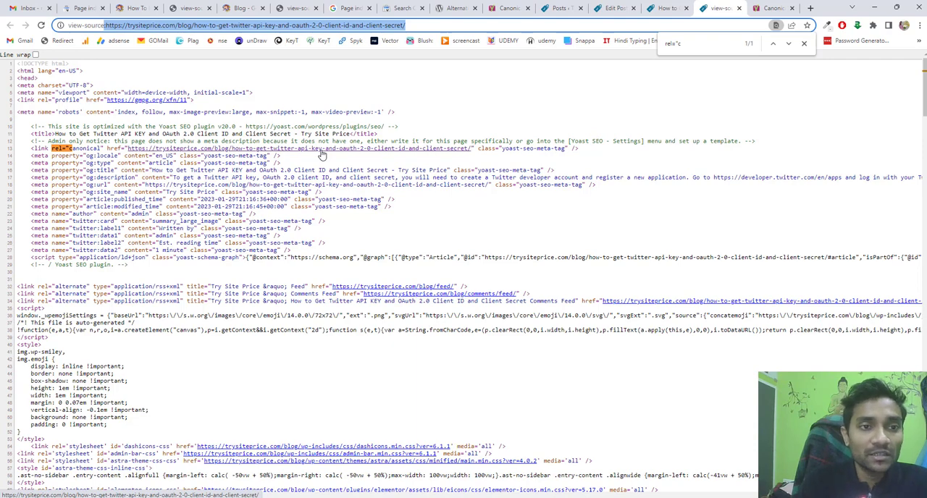
{"action": "mouse_move", "coordinate": [709, 89]}
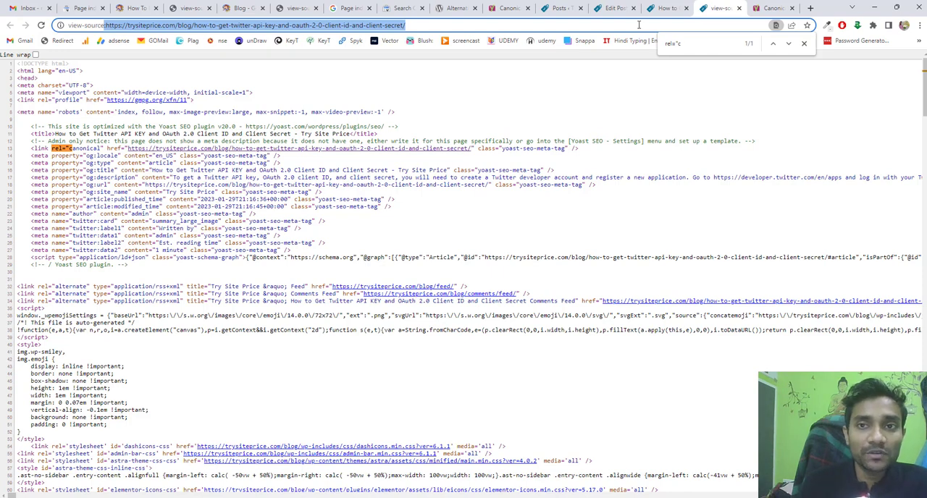
- Switch to the blank WordPress Add New Post tab
{"action": "left_click", "coordinate": [613, 8]}
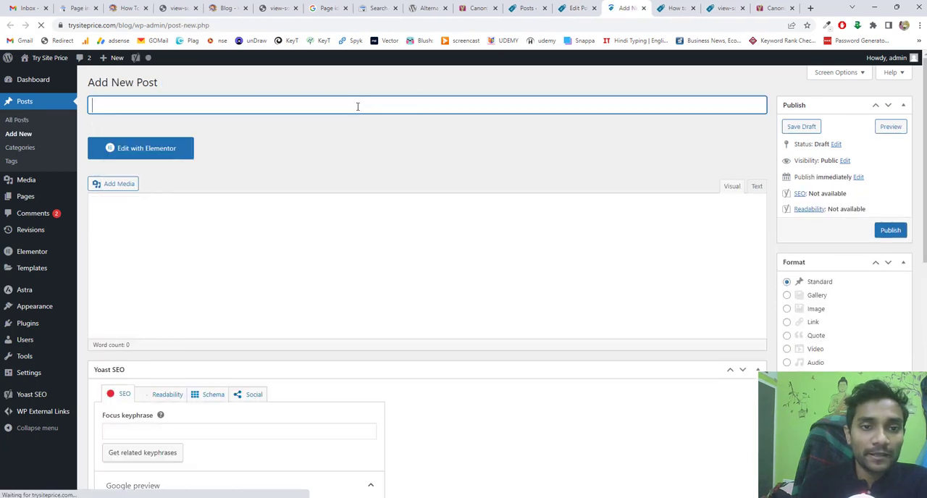
- Enter the title 'How to Get Twitter API KEY and OAuth 2.0 Client ID and Client Secret' and select the original content
{"action": "type", "text": "How to Get Twitter API KEY and OAuth 2.0 Client ID and Client Secret"}
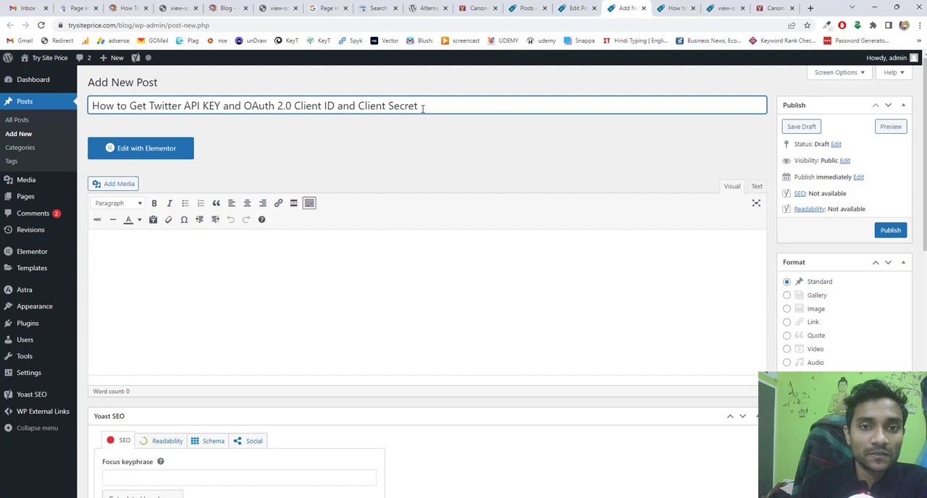
{"action": "left_click", "coordinate": [890, 229]}
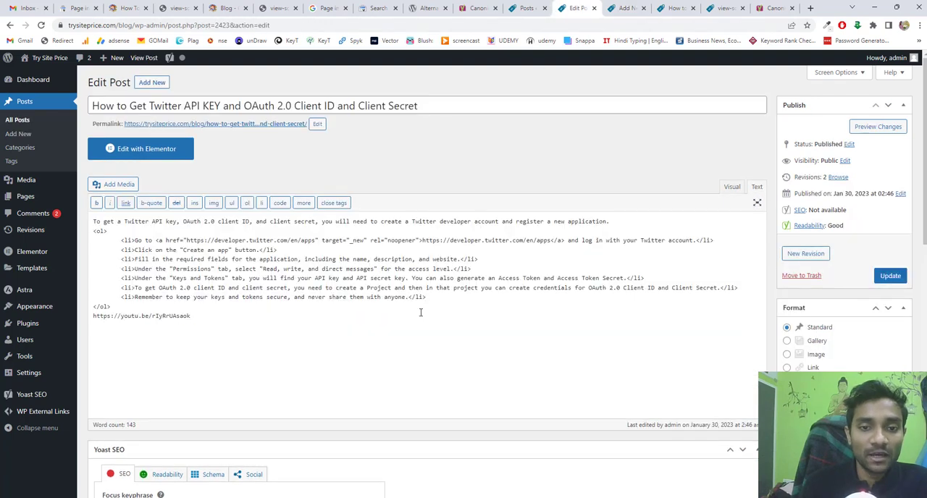
{"action": "key", "text": "ctrl+a"}
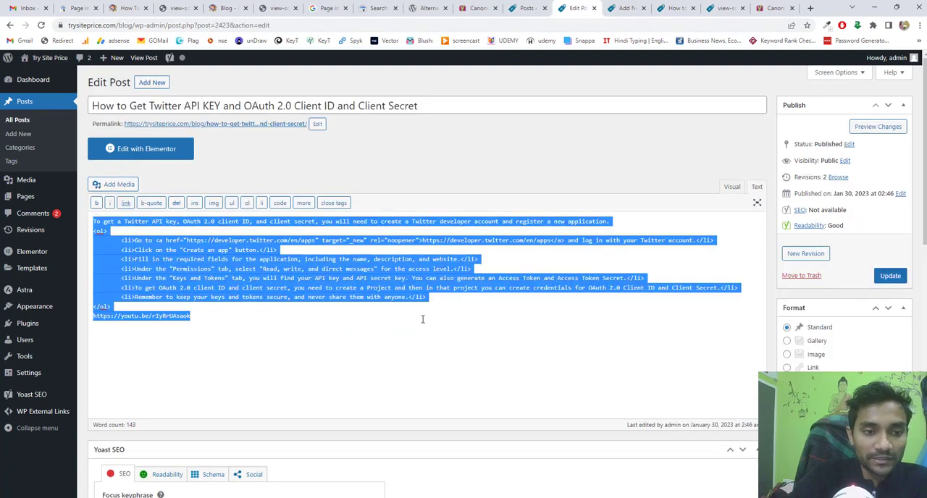
- Paste the content into the new post in Visual view, publish it, and view it
{"action": "left_click", "coordinate": [627, 8]}
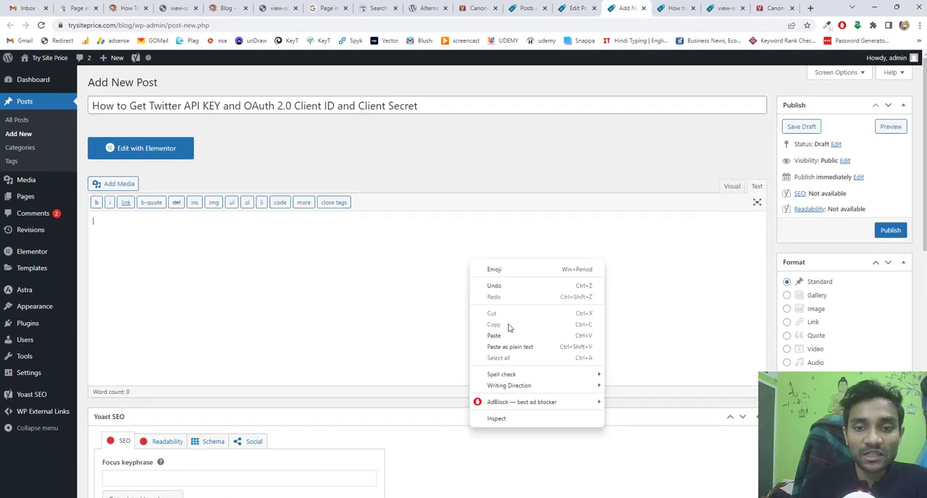
{"action": "left_click", "coordinate": [493, 336]}
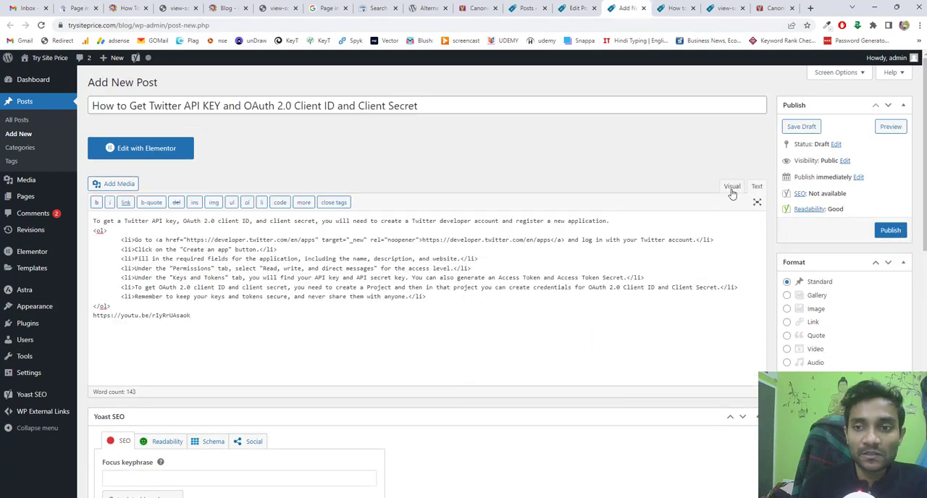
{"action": "left_click", "coordinate": [732, 186]}
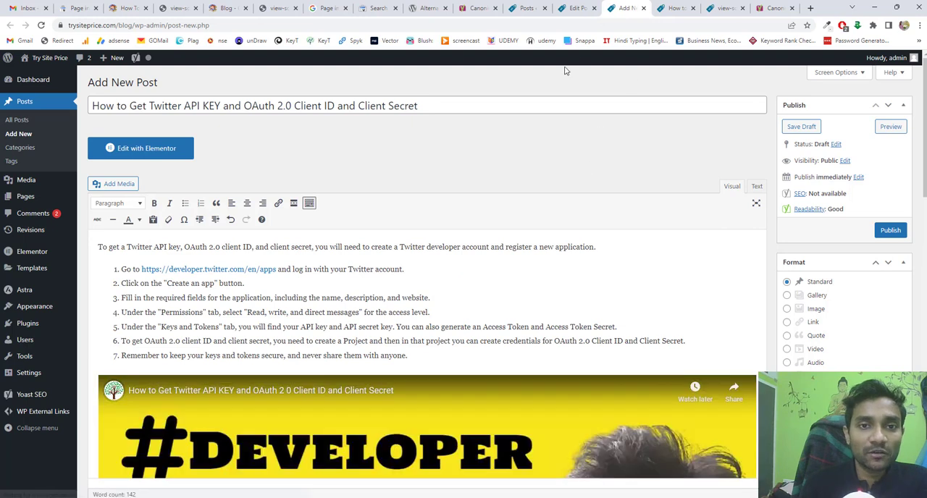
{"action": "left_click", "coordinate": [801, 126]}
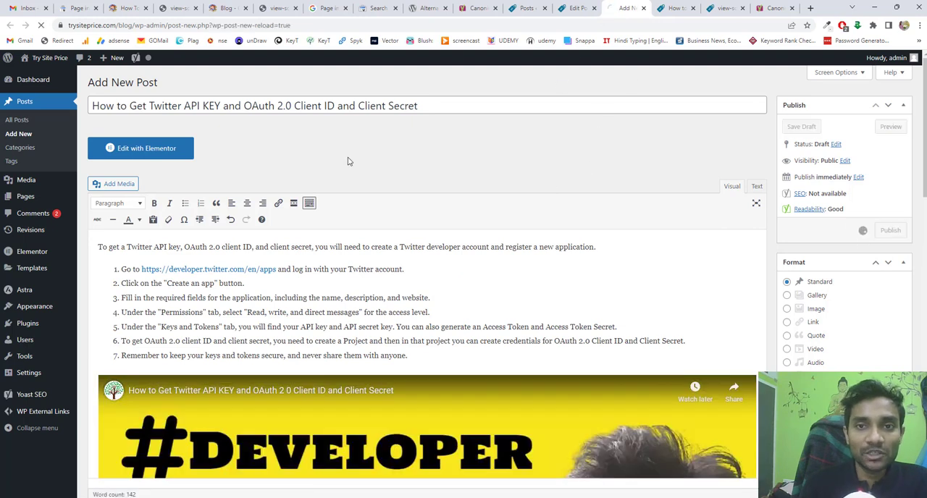
{"action": "left_click", "coordinate": [891, 230]}
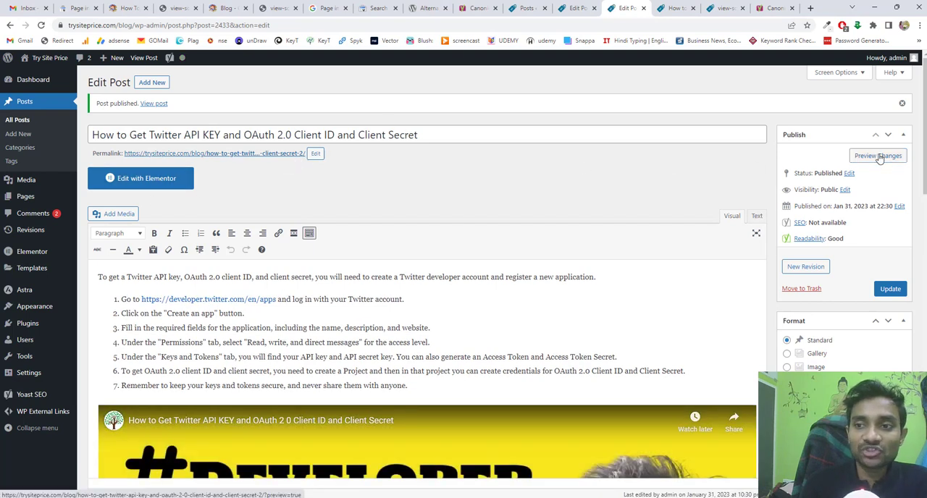
{"action": "left_click", "coordinate": [877, 156]}
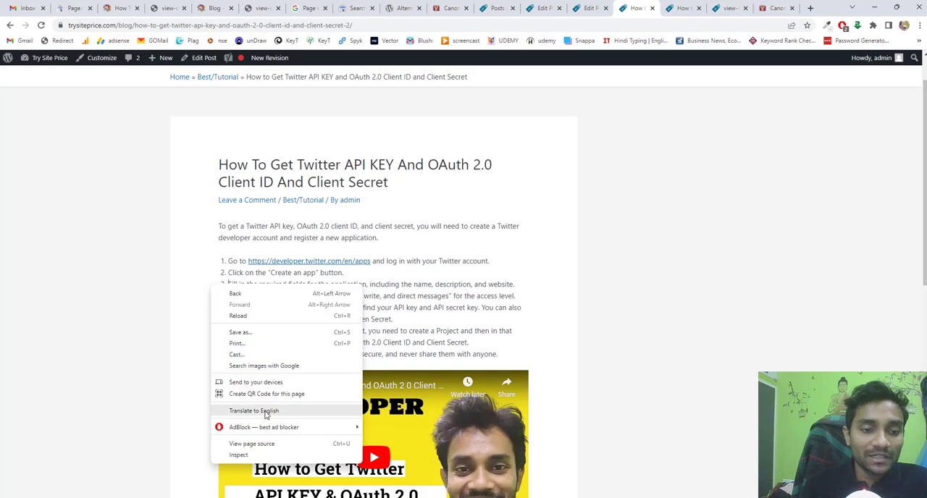
{"action": "mouse_move", "coordinate": [252, 443]}
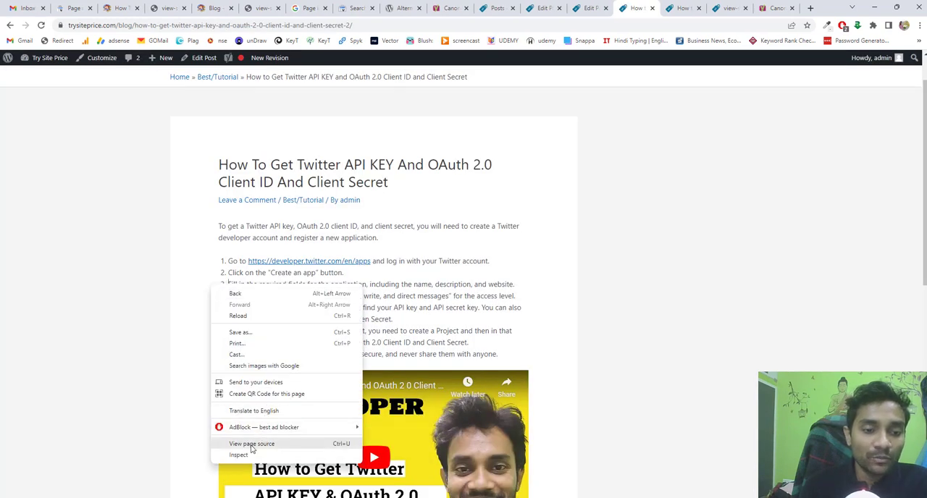
- View the duplicate post's page source to see its client-secret-2 canonical link
{"action": "left_click", "coordinate": [252, 443]}
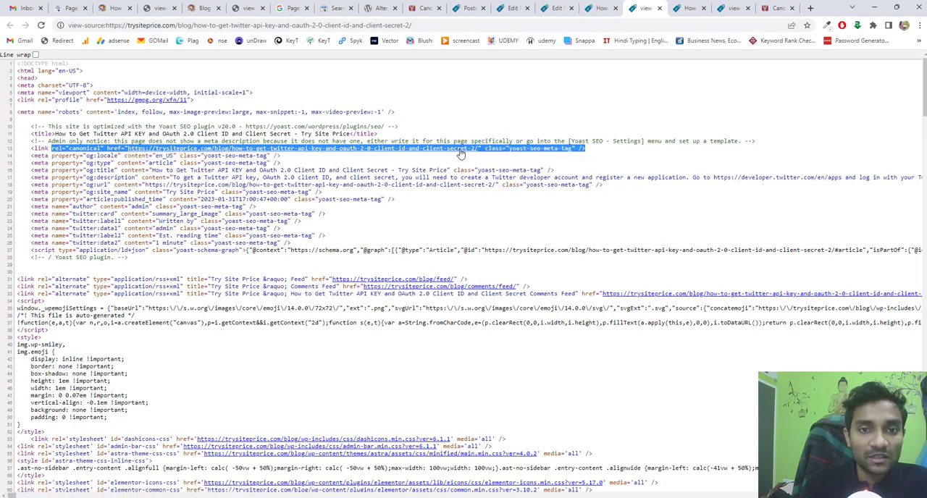
{"action": "mouse_move", "coordinate": [467, 154]}
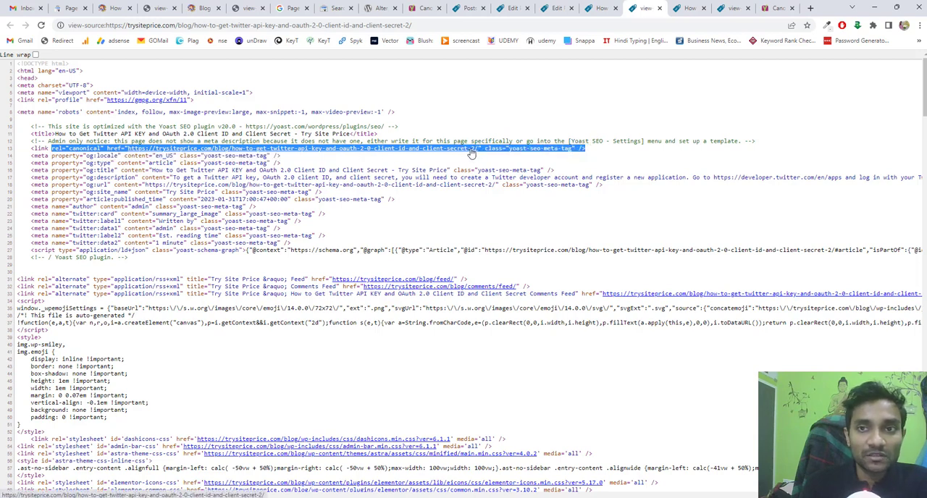
{"action": "mouse_move", "coordinate": [609, 98]}
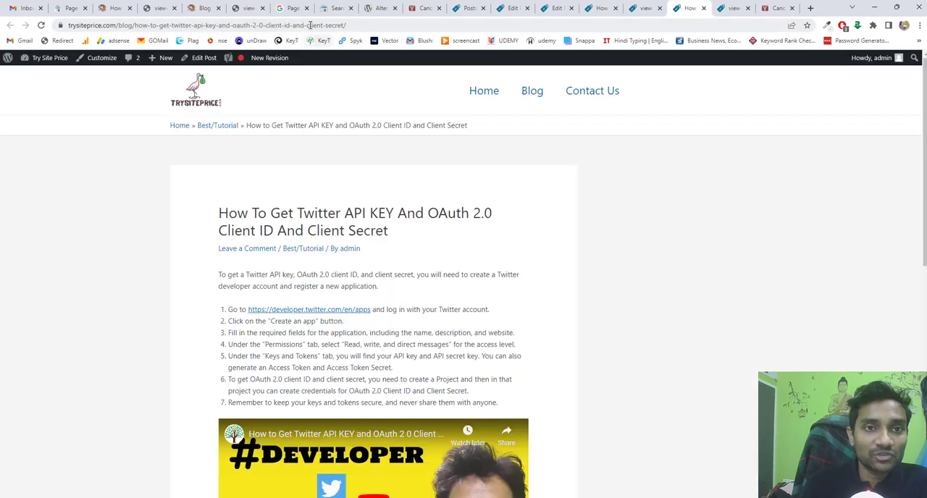
- Scroll to the duplicate post's Yoast SEO slug and back, then reopen page 18's source
{"action": "right_click", "coordinate": [311, 25]}
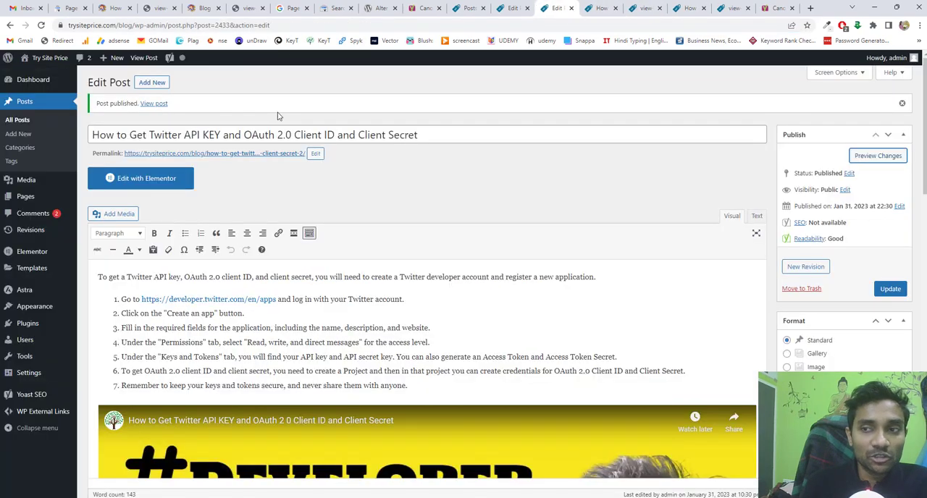
{"action": "scroll", "scroll_direction": "down", "scroll_amount": 3}
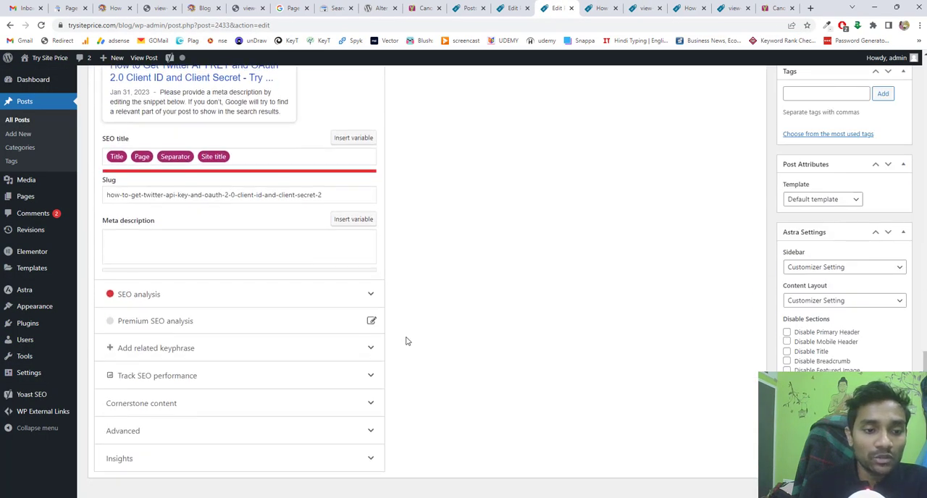
{"action": "scroll", "scroll_direction": "down", "scroll_amount": 3}
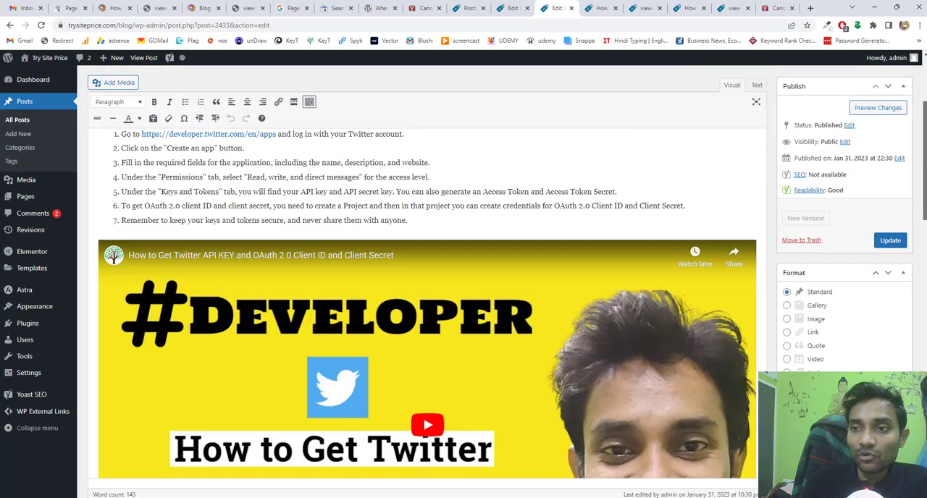
{"action": "left_click", "coordinate": [891, 240]}
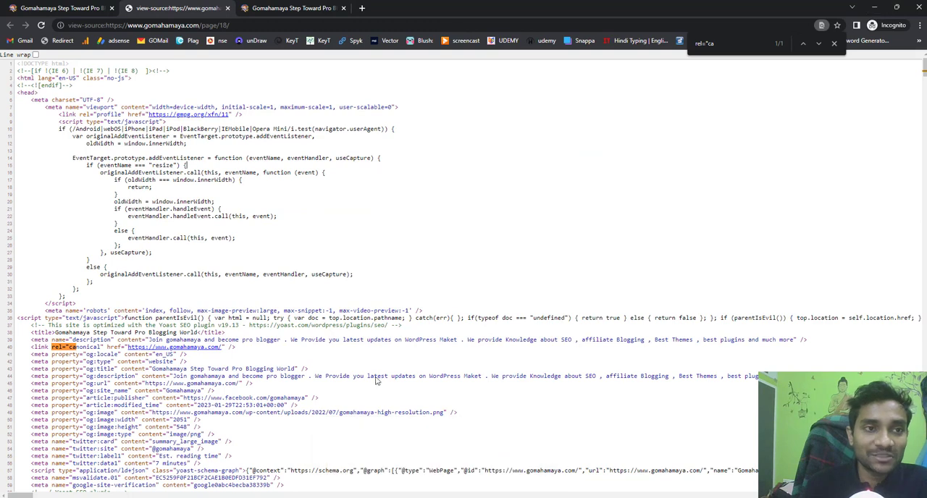
- Glance at the live gomahamaya page, then return to its source and copy the canonical link
{"action": "left_click", "coordinate": [58, 8]}
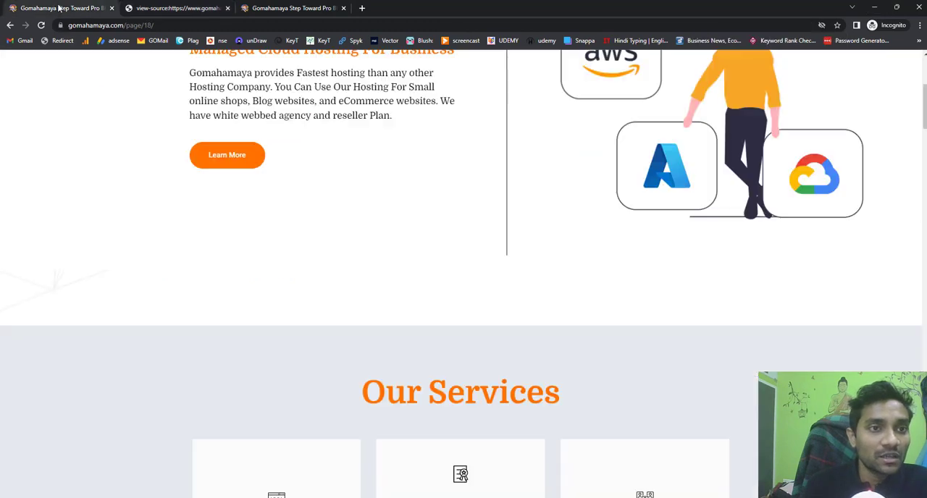
{"action": "left_click", "coordinate": [178, 8]}
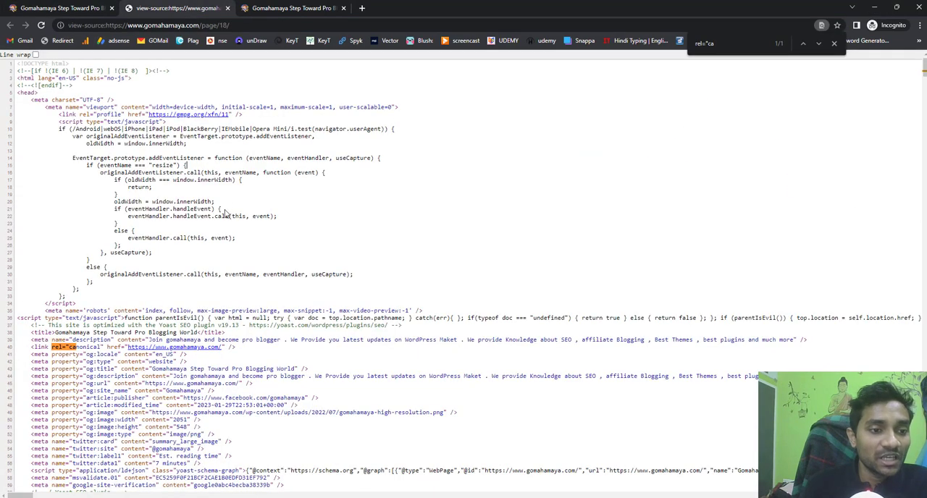
{"action": "scroll", "scroll_direction": "down", "scroll_amount": 3}
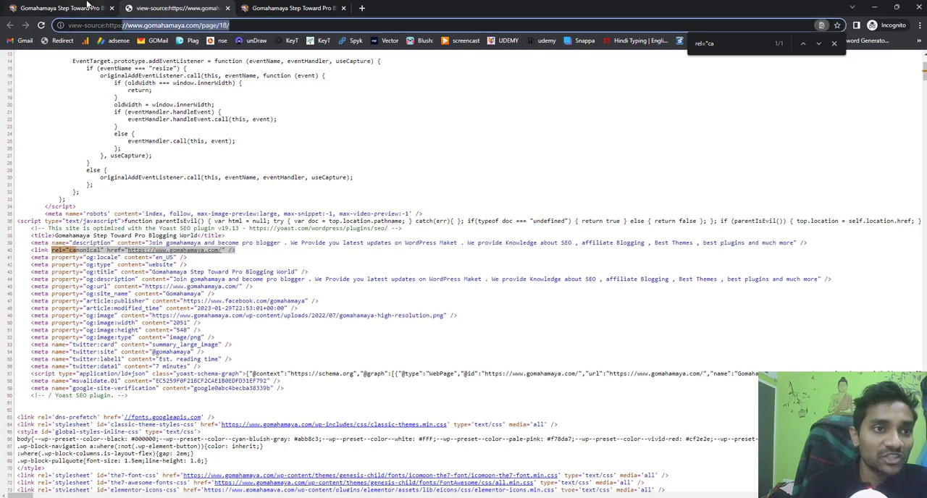
{"action": "right_click", "coordinate": [145, 24]}
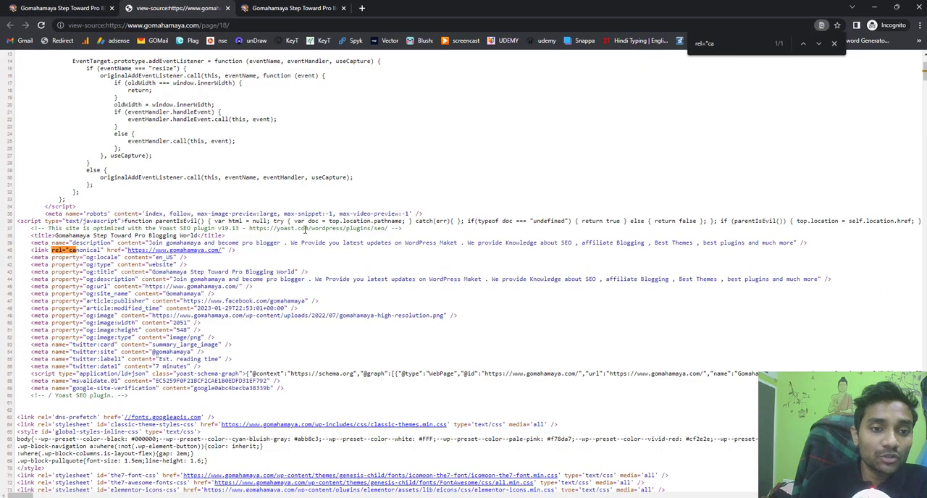
{"action": "mouse_move", "coordinate": [266, 215]}
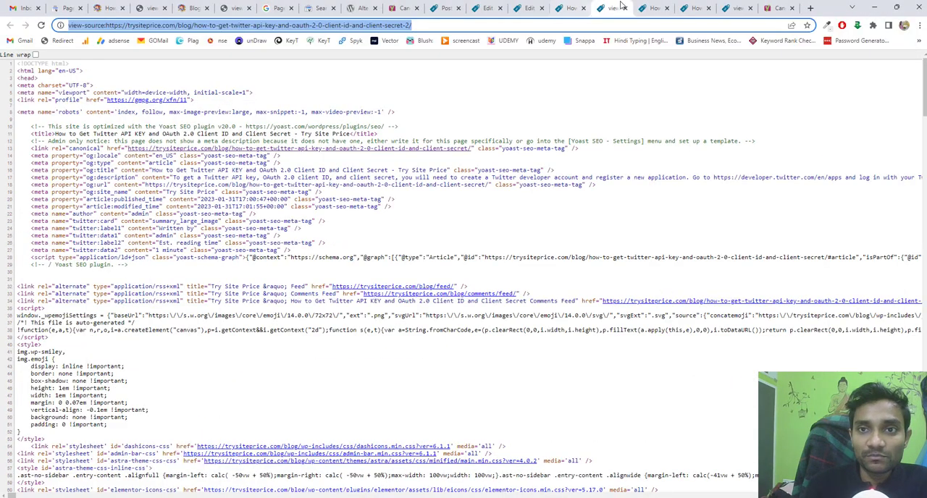
{"action": "left_click", "coordinate": [526, 8]}
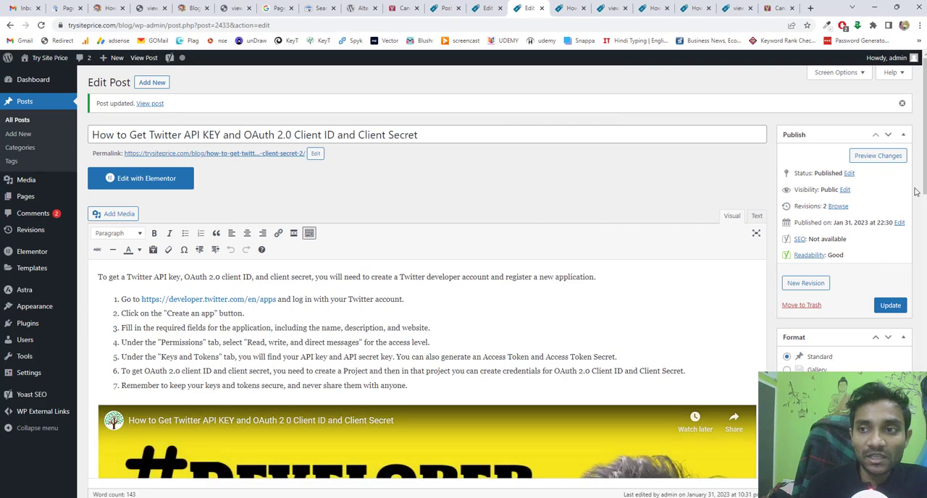
{"action": "scroll", "scroll_direction": "down", "scroll_amount": 3}
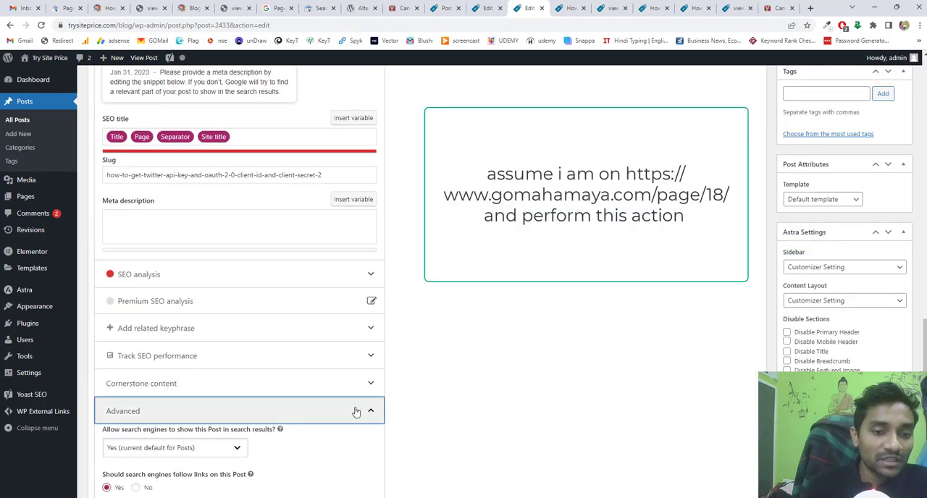
{"action": "scroll", "scroll_direction": "down", "scroll_amount": 3}
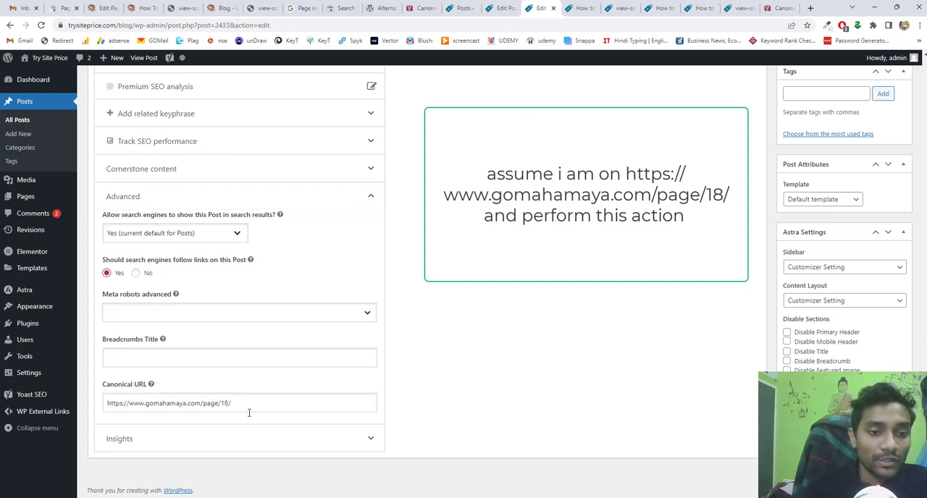
{"action": "mouse_move", "coordinate": [525, 316]}
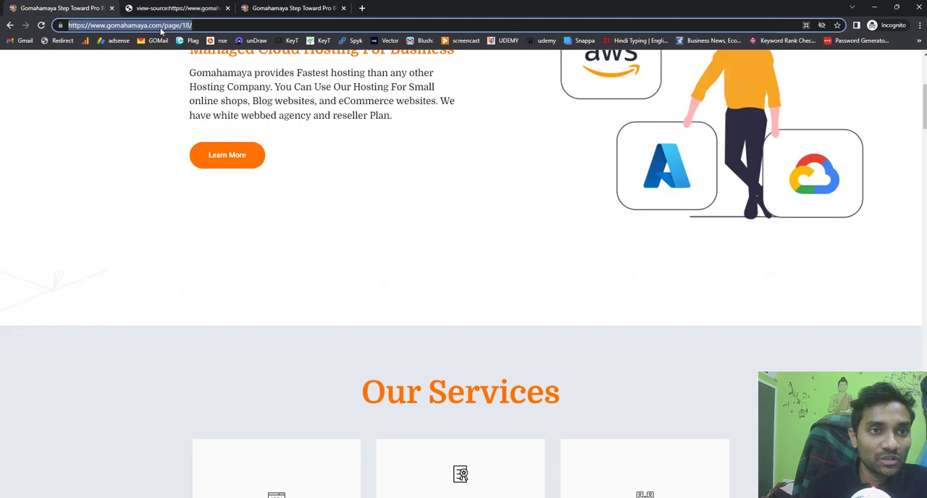
{"action": "left_click", "coordinate": [178, 7]}
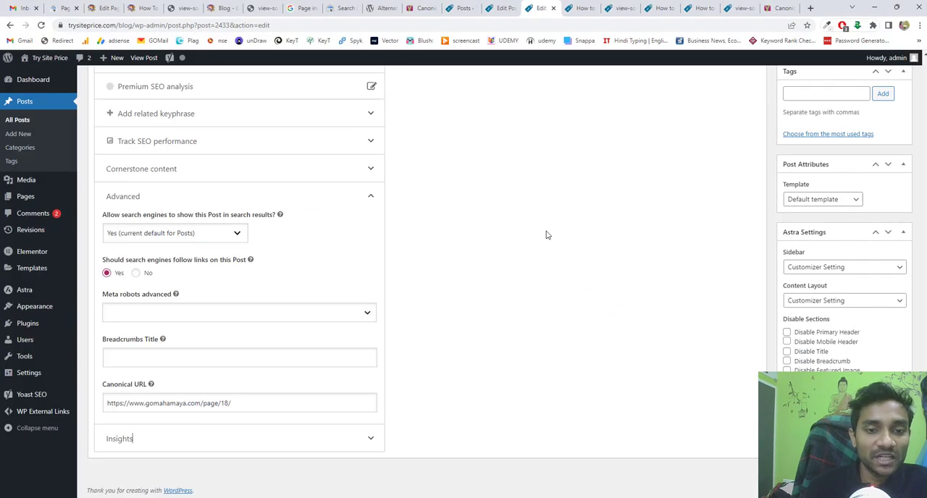
{"action": "triple_click", "coordinate": [239, 403]}
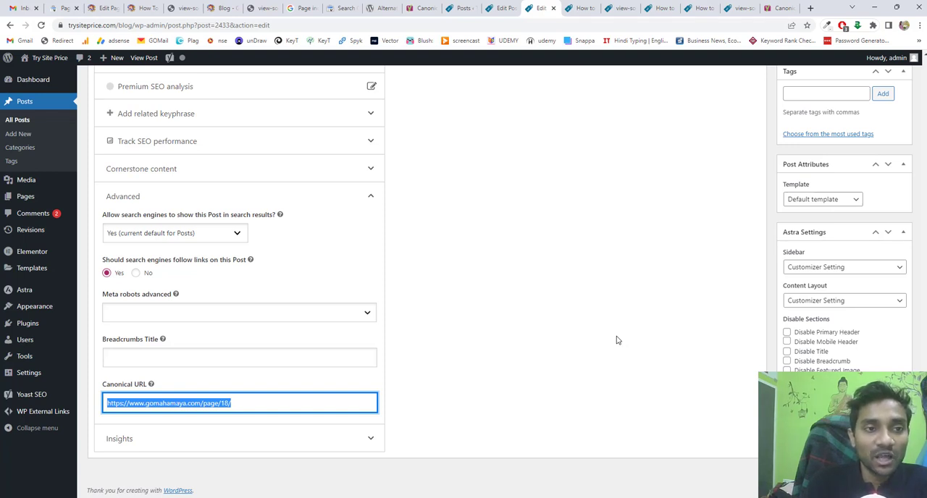
{"action": "mouse_move", "coordinate": [649, 304]}
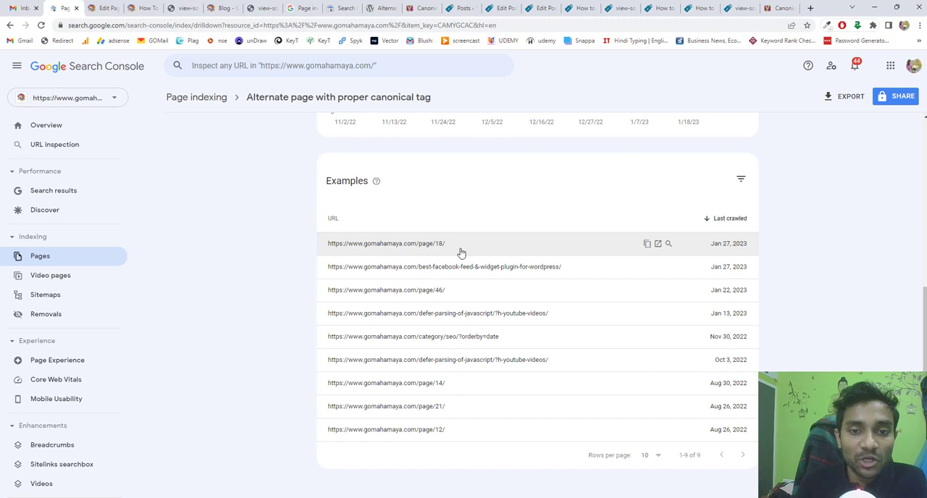
{"action": "mouse_move", "coordinate": [424, 243]}
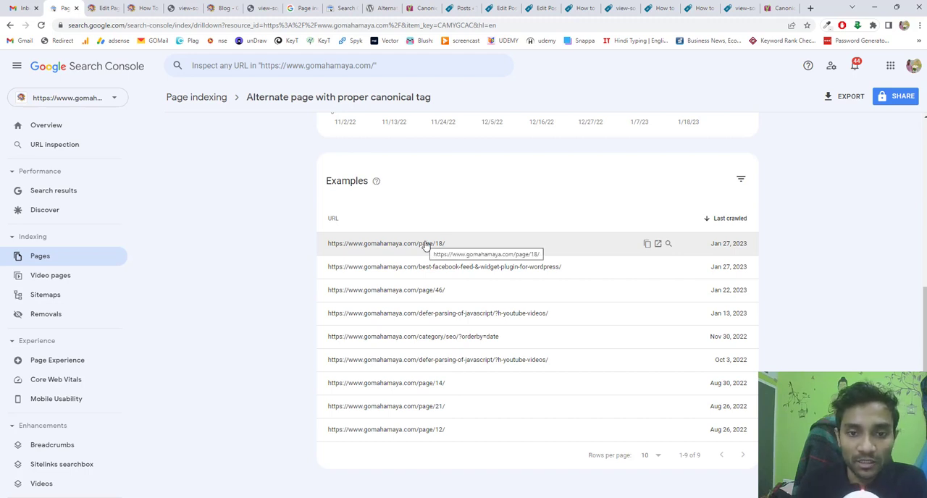
{"action": "mouse_move", "coordinate": [464, 239]}
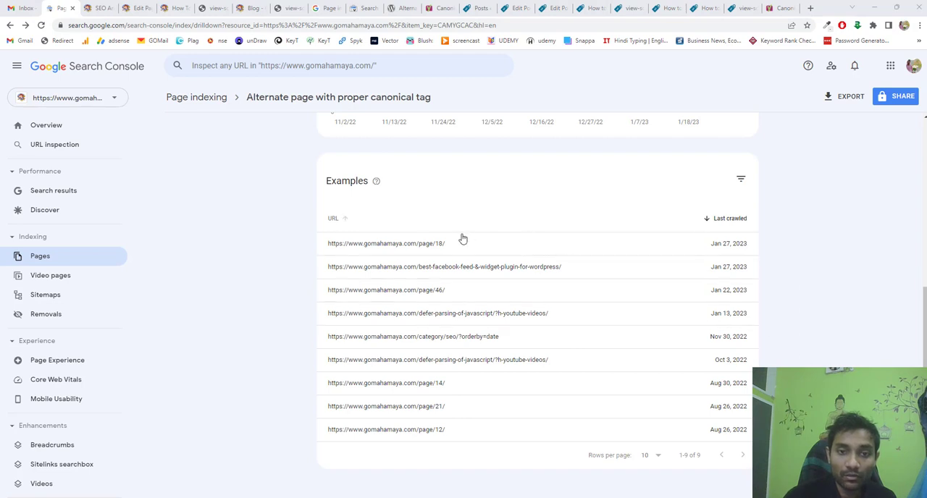
{"action": "mouse_move", "coordinate": [444, 247]}
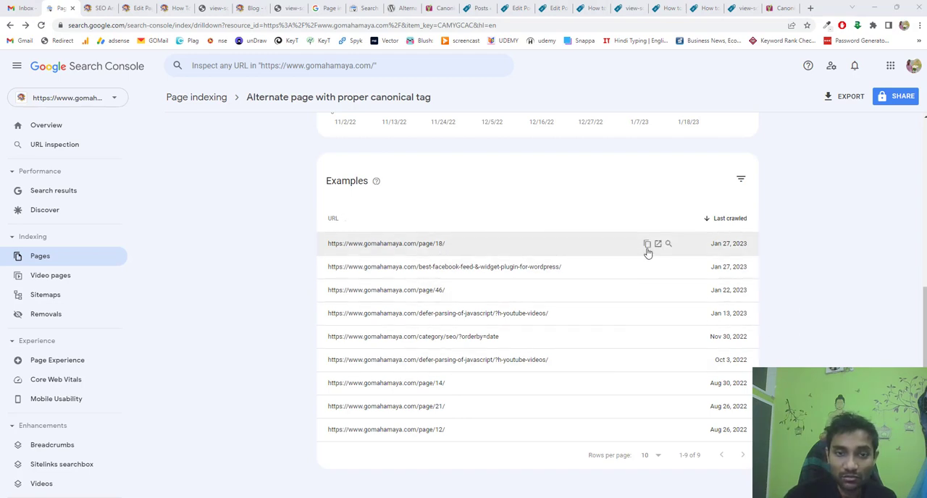
{"action": "mouse_move", "coordinate": [648, 244]}
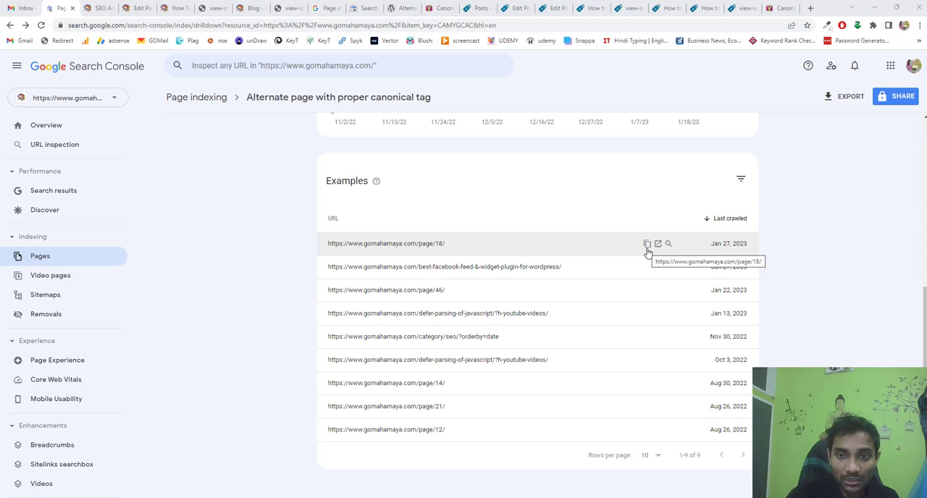
{"action": "mouse_move", "coordinate": [420, 267]}
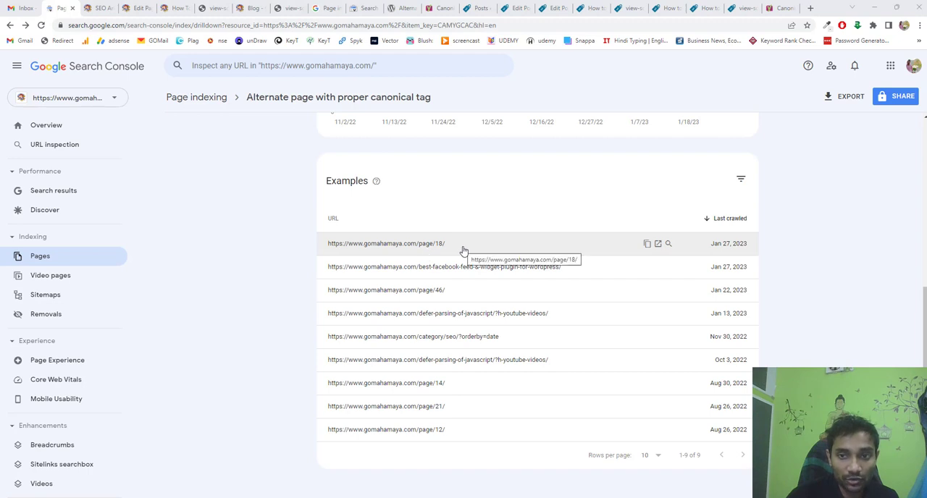
{"action": "mouse_move", "coordinate": [648, 244]}
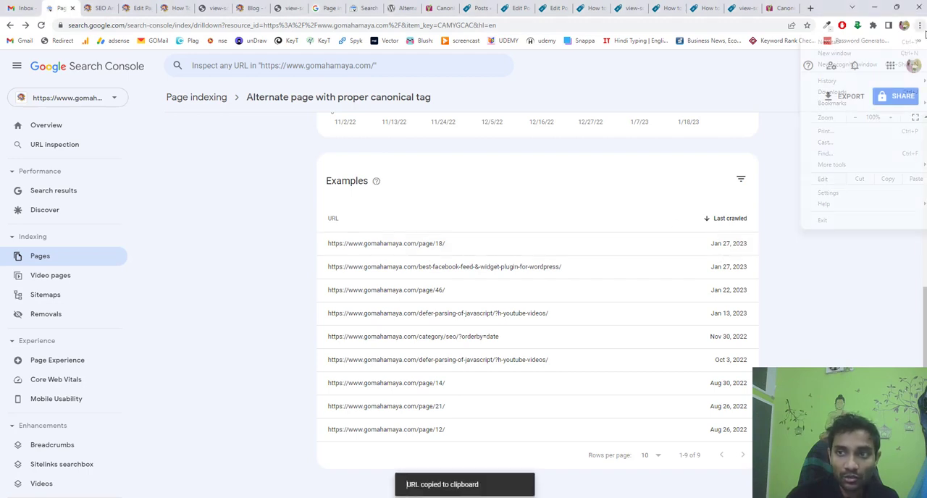
- Open a new incognito window showing the gomahamaya.com blog listing
{"action": "left_click", "coordinate": [862, 65]}
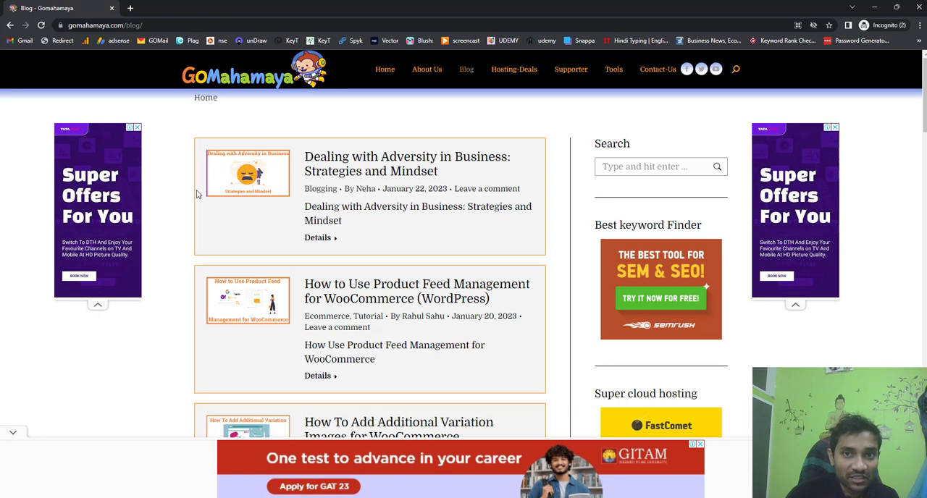
{"action": "mouse_move", "coordinate": [465, 69]}
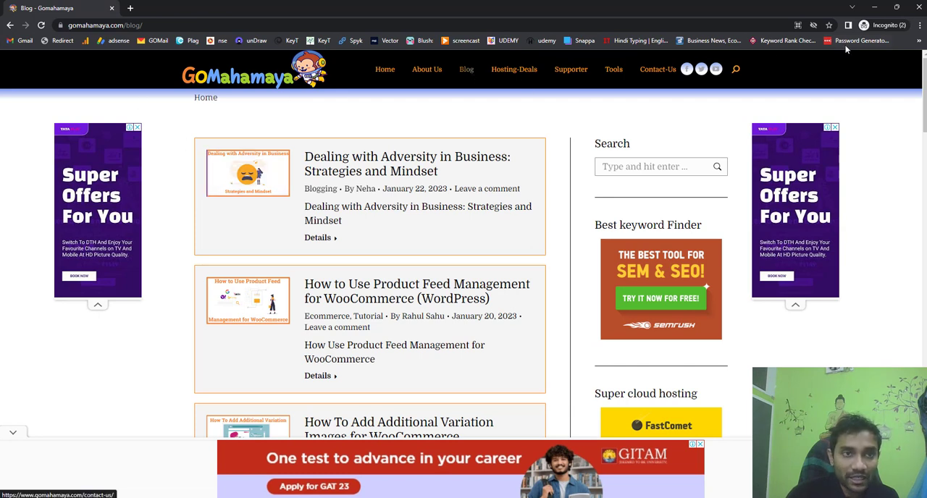
{"action": "mouse_move", "coordinate": [130, 8]}
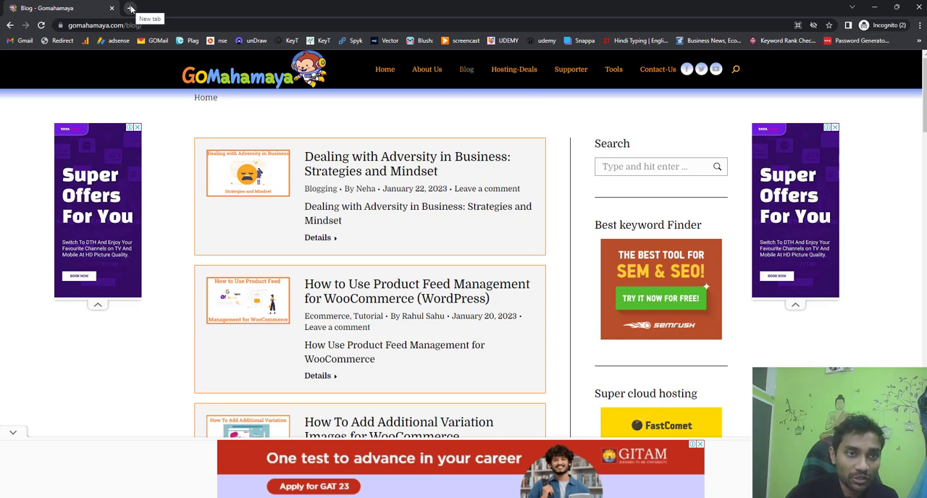
- Load the Redirect Check site from its bookmark in a new incognito tab
{"action": "left_click", "coordinate": [131, 8]}
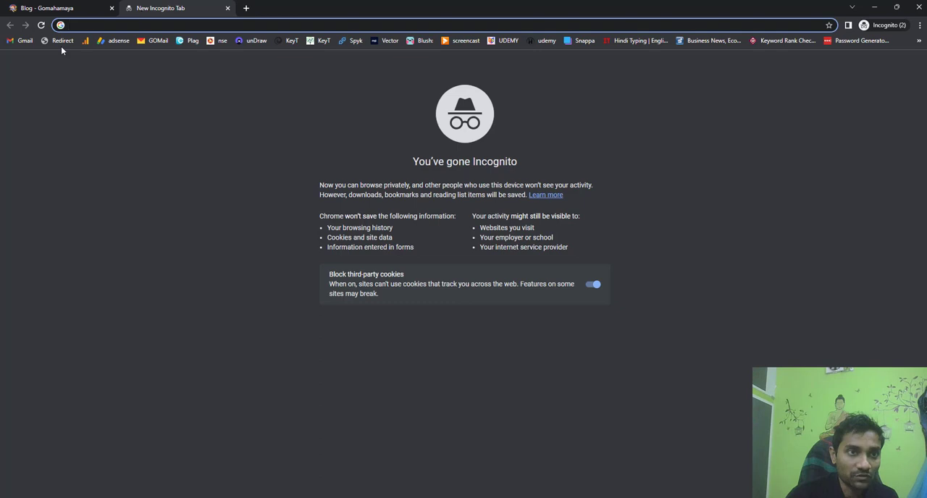
{"action": "left_click", "coordinate": [63, 40]}
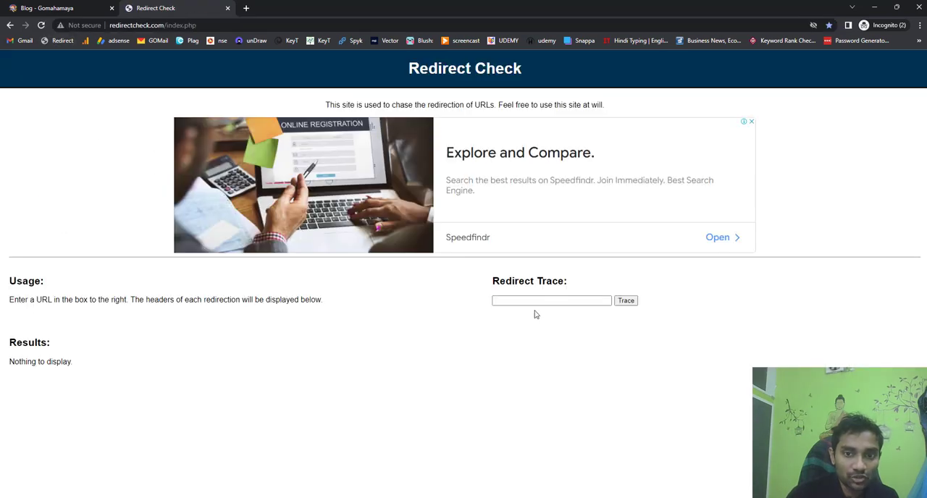
{"action": "type", "text": "https://www.gomahamaya.com/page/18/"}
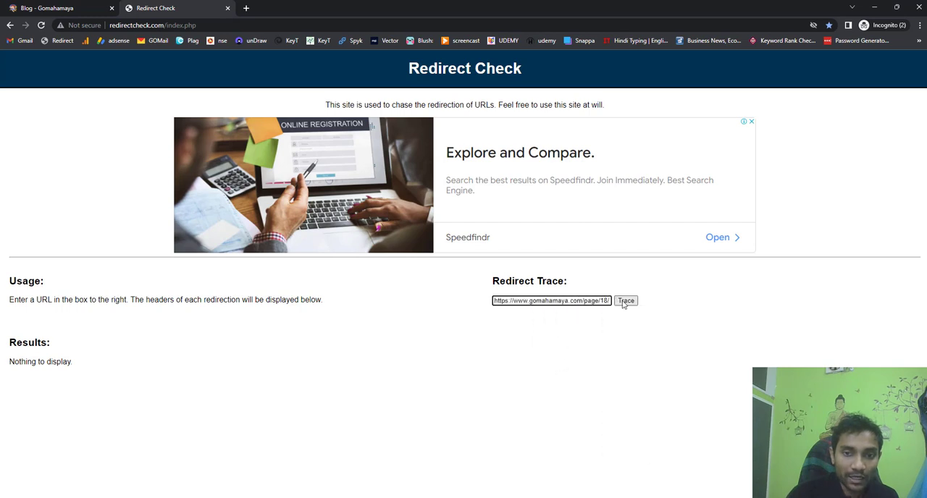
{"action": "left_click", "coordinate": [626, 301]}
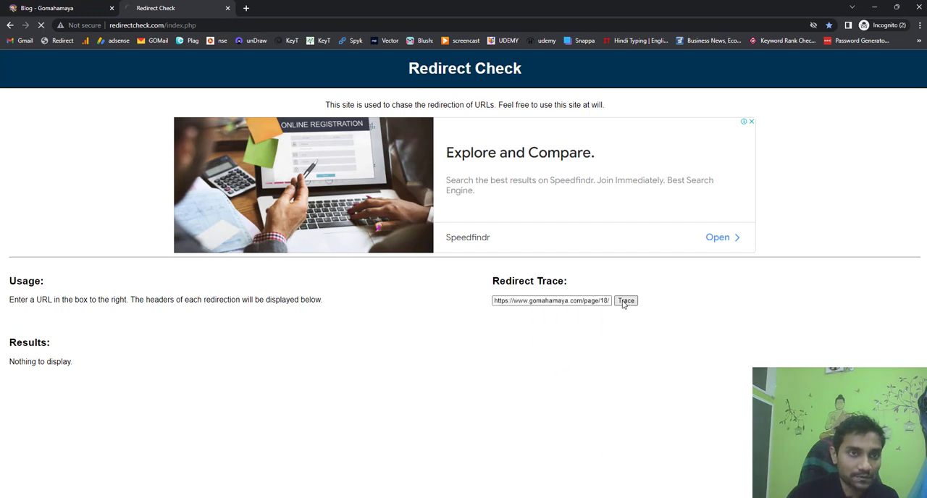
{"action": "left_click", "coordinate": [625, 301]}
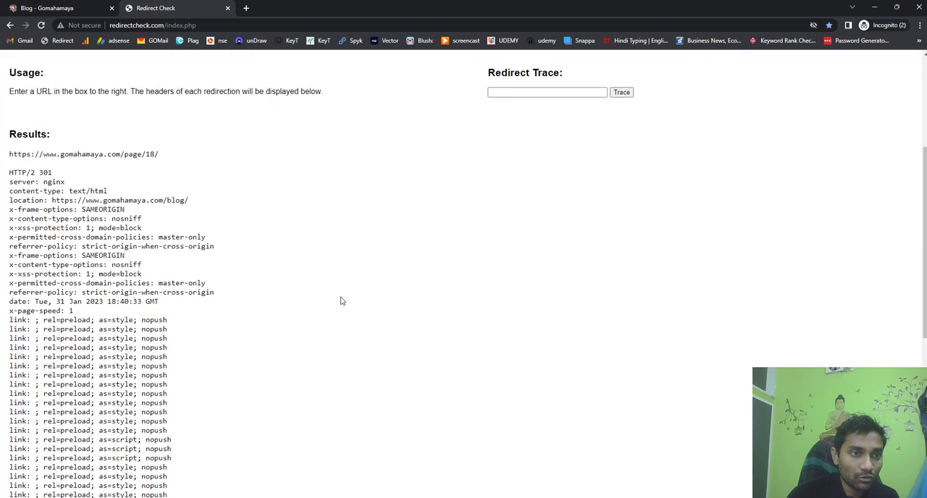
{"action": "scroll", "scroll_direction": "down", "scroll_amount": 3}
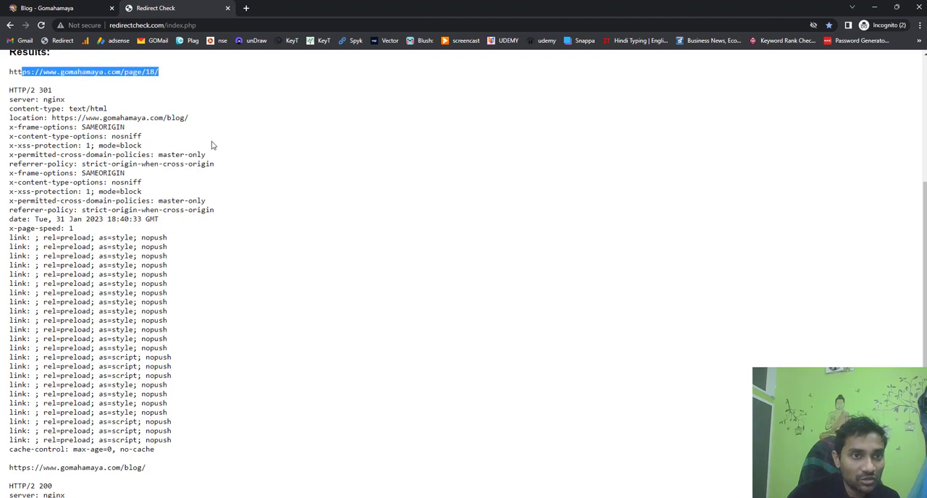
{"action": "double_click", "coordinate": [120, 117]}
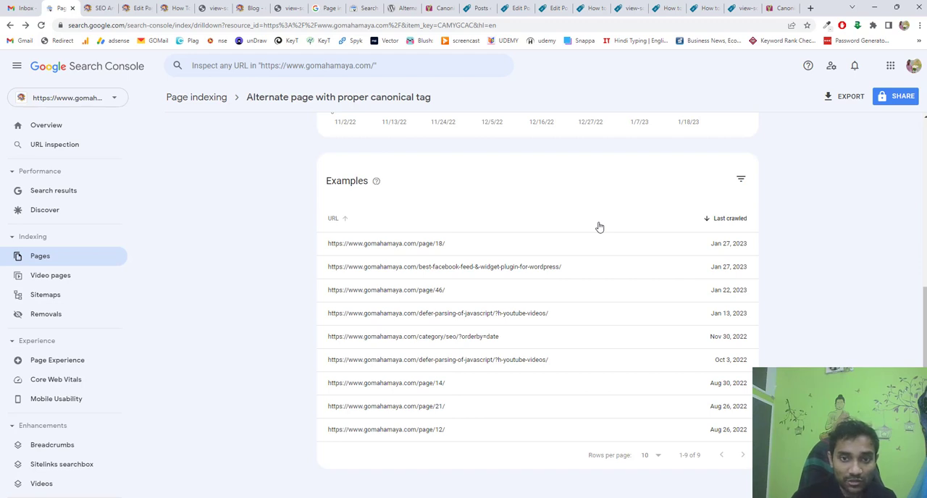
- Copy the page/18 URL and paste it into a new Removals request, removing this URL only
{"action": "left_click", "coordinate": [647, 243]}
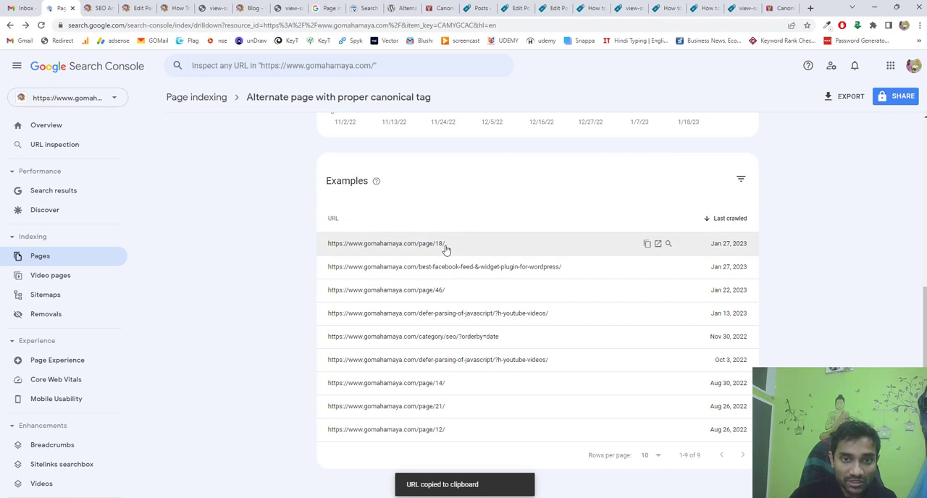
{"action": "left_click", "coordinate": [46, 314]}
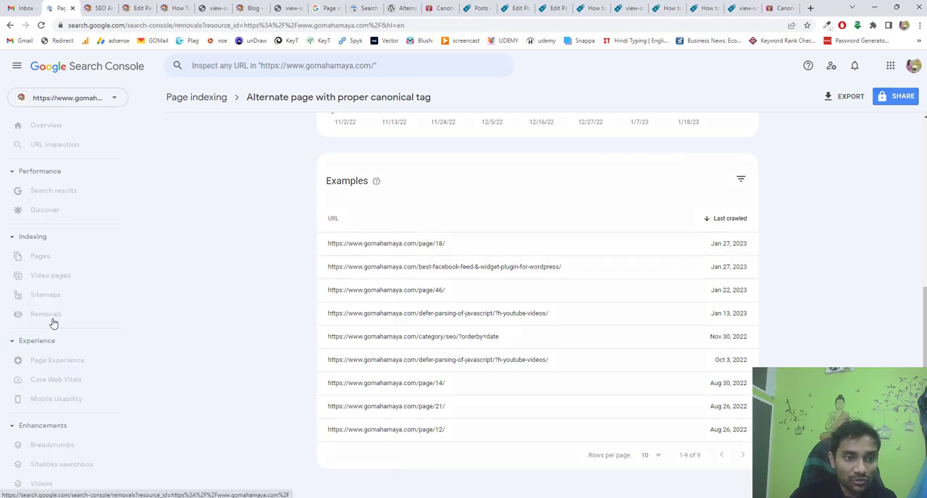
{"action": "left_click", "coordinate": [46, 314]}
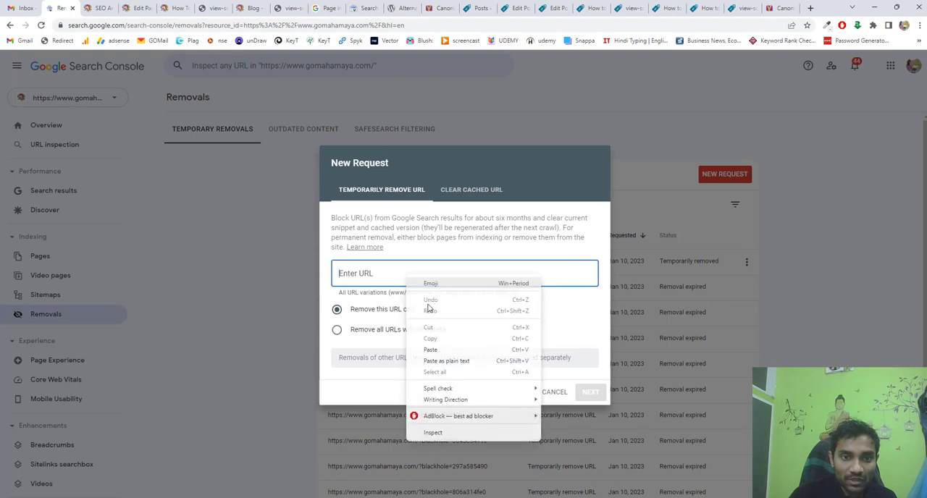
{"action": "left_click", "coordinate": [430, 350]}
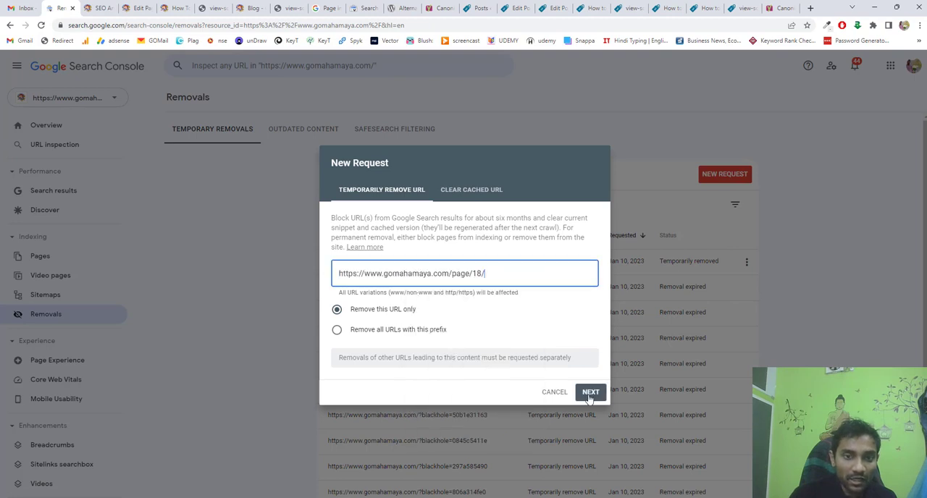
{"action": "mouse_move", "coordinate": [549, 336]}
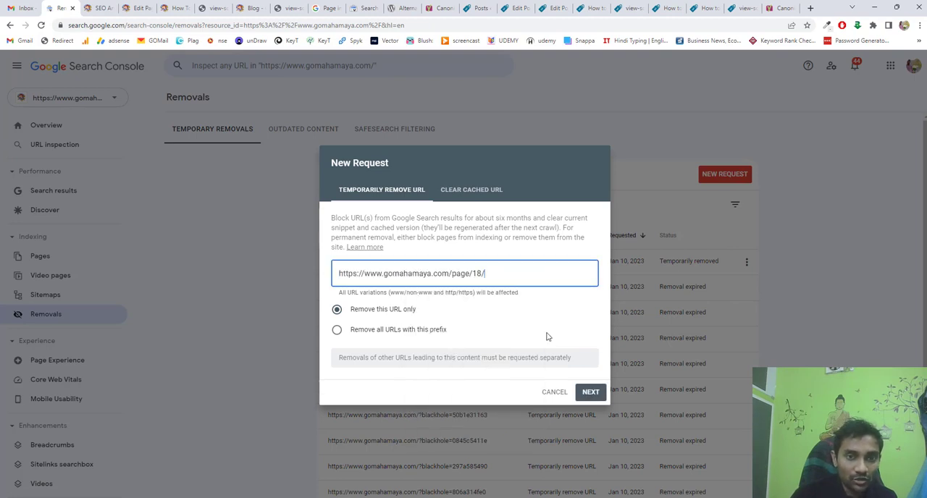